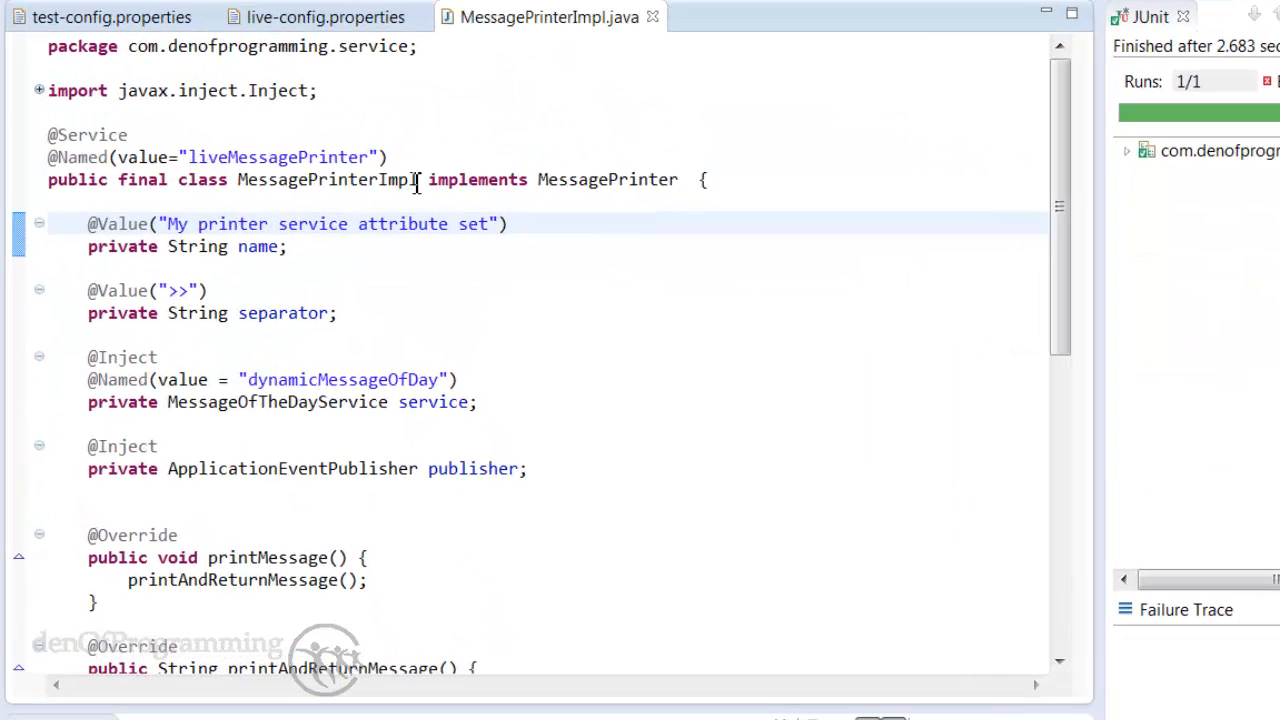
# Step: Highlight the hard-coded name and separator fields in MessagePrinterImpl
pyautogui.doubleClick(328, 180)
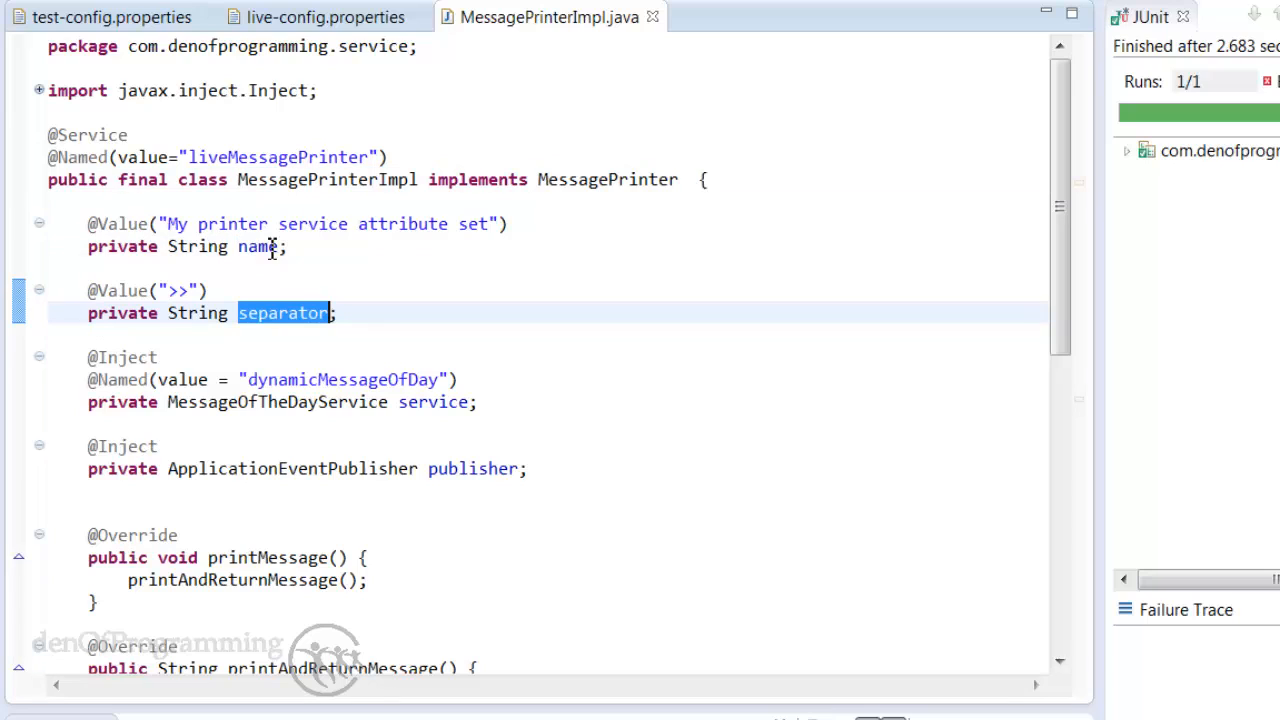
pyautogui.doubleClick(124, 224)
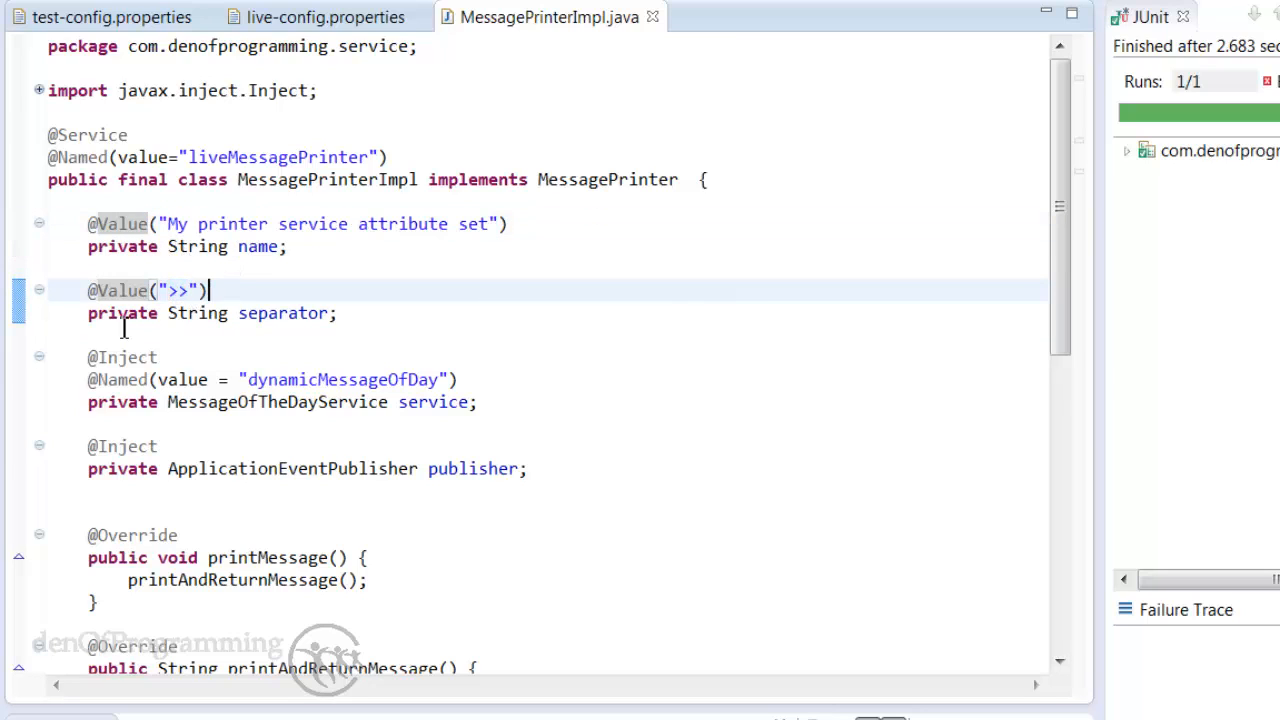
pyautogui.moveTo(250, 312)
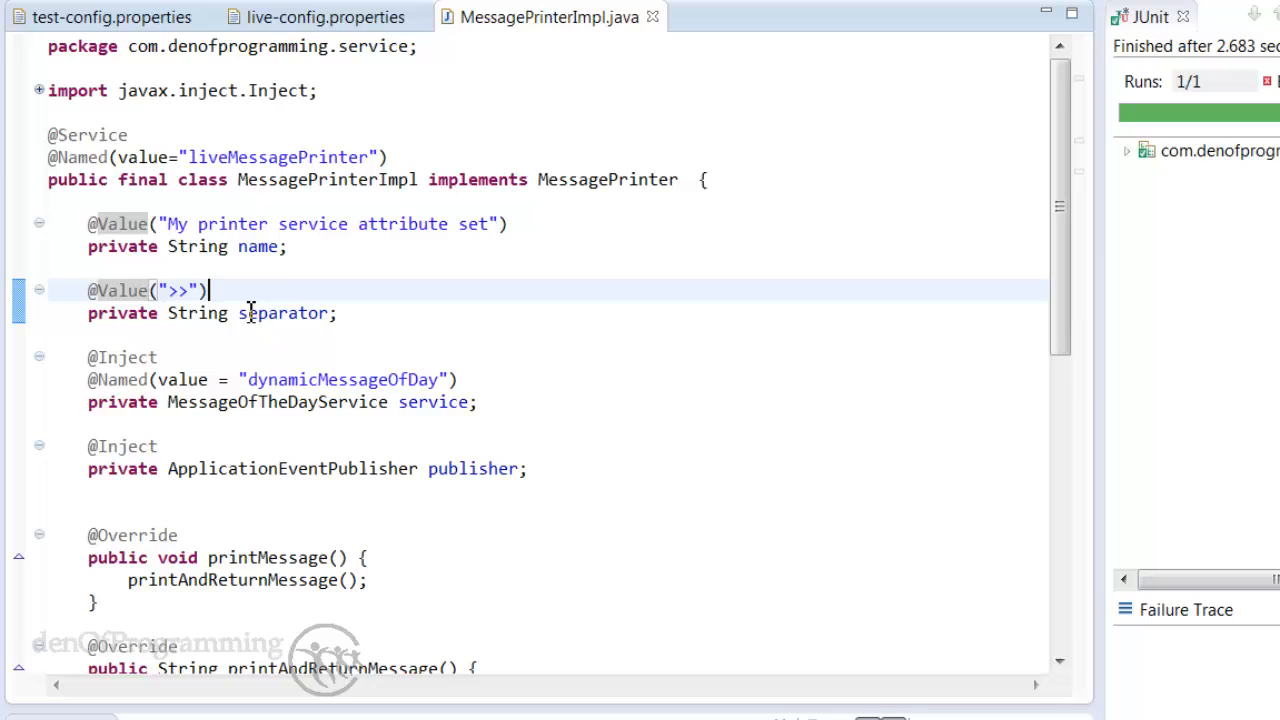
pyautogui.moveTo(336, 248)
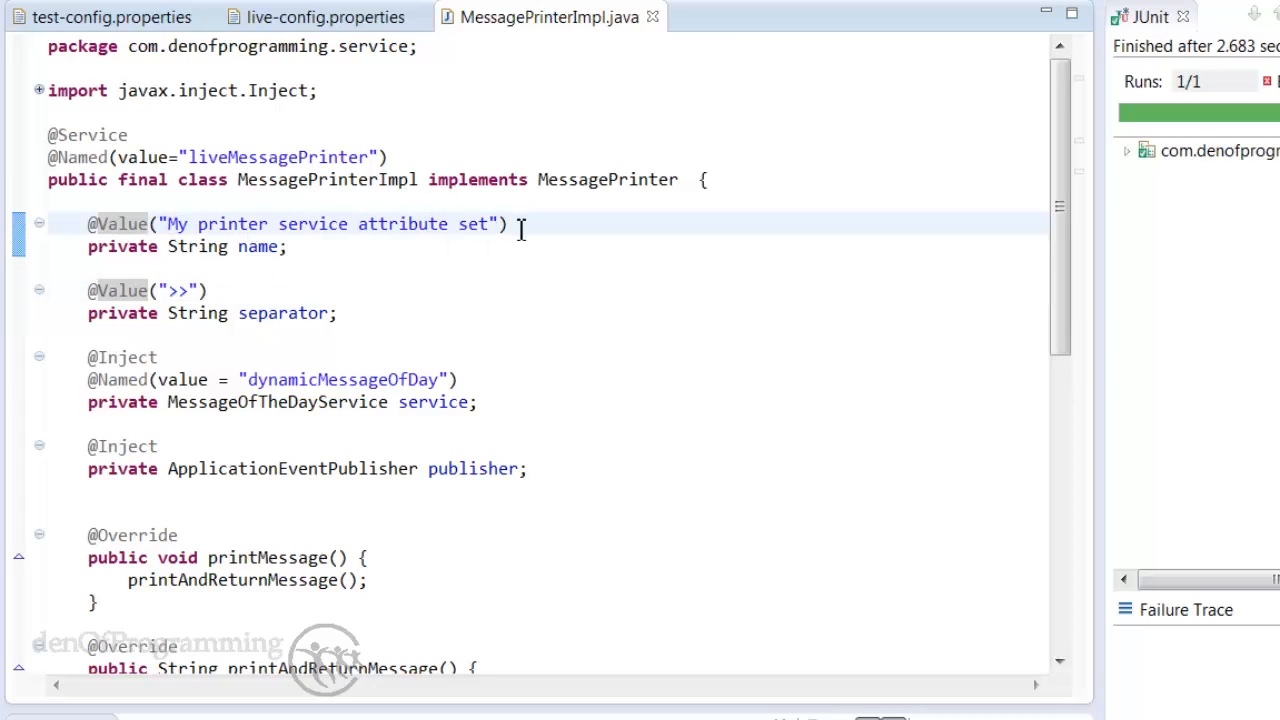
pyautogui.click(208, 290)
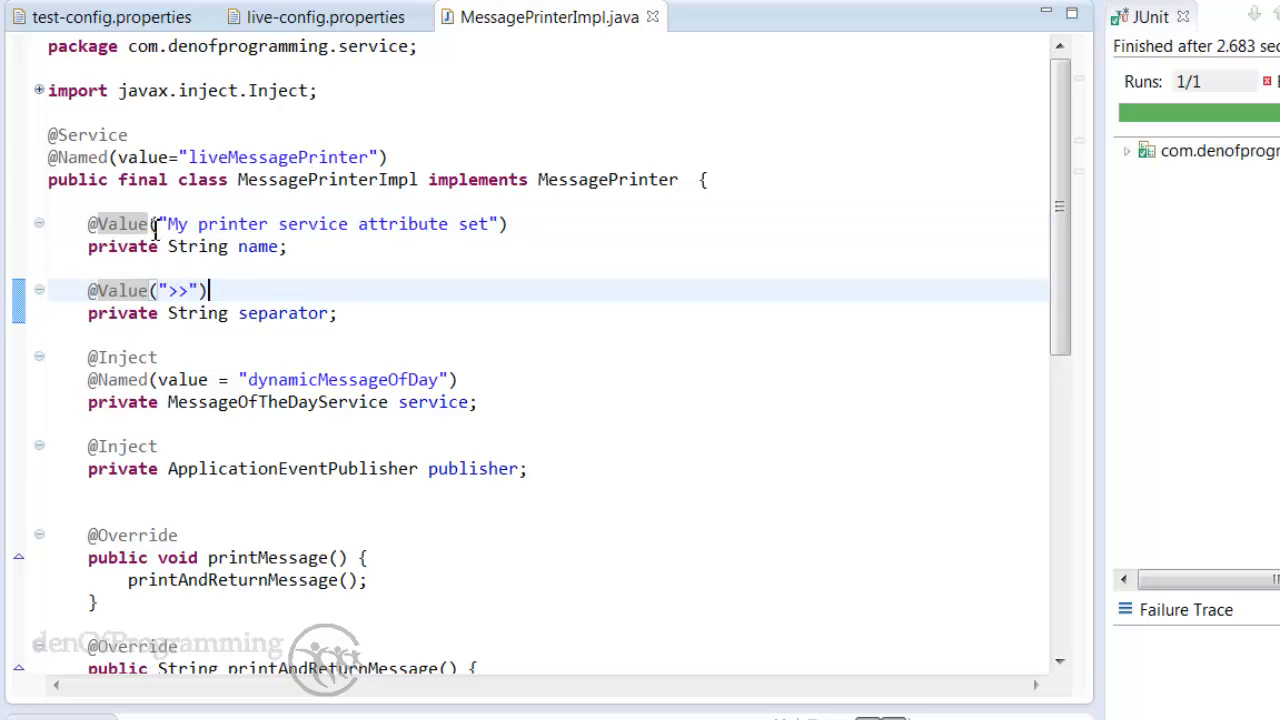
pyautogui.moveTo(404, 234)
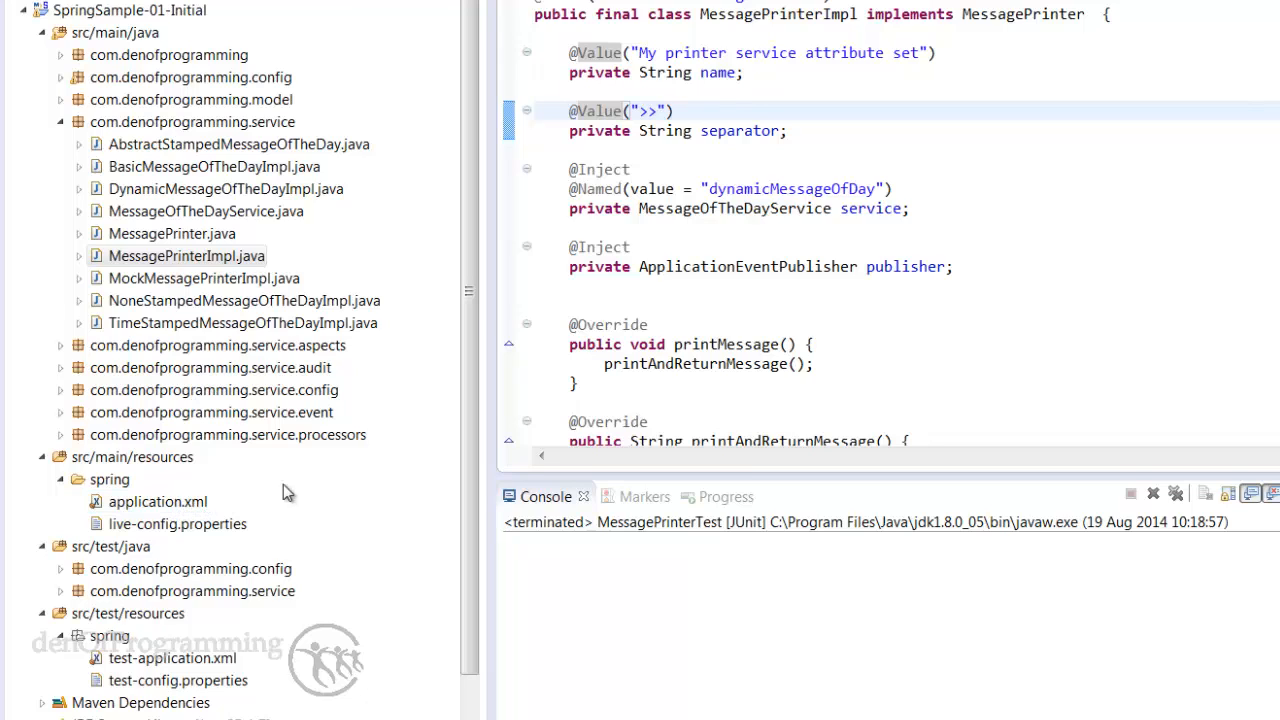
pyautogui.click(190, 76)
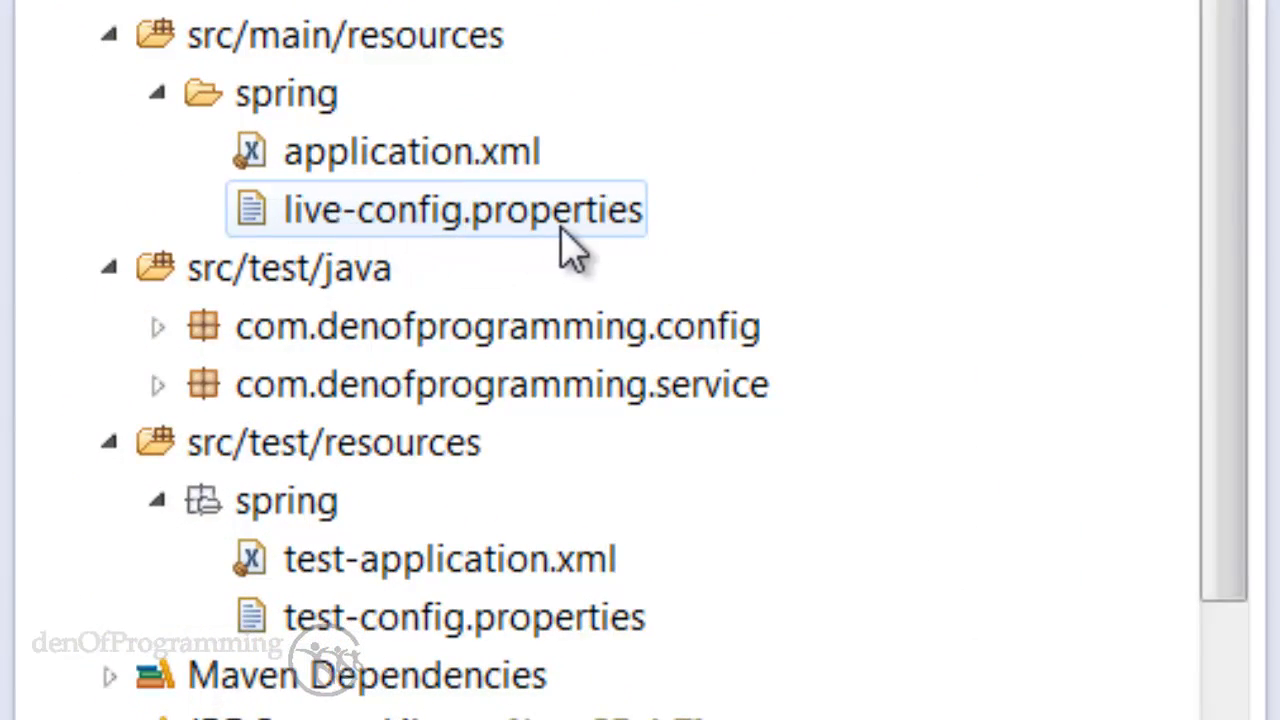
pyautogui.moveTo(290, 236)
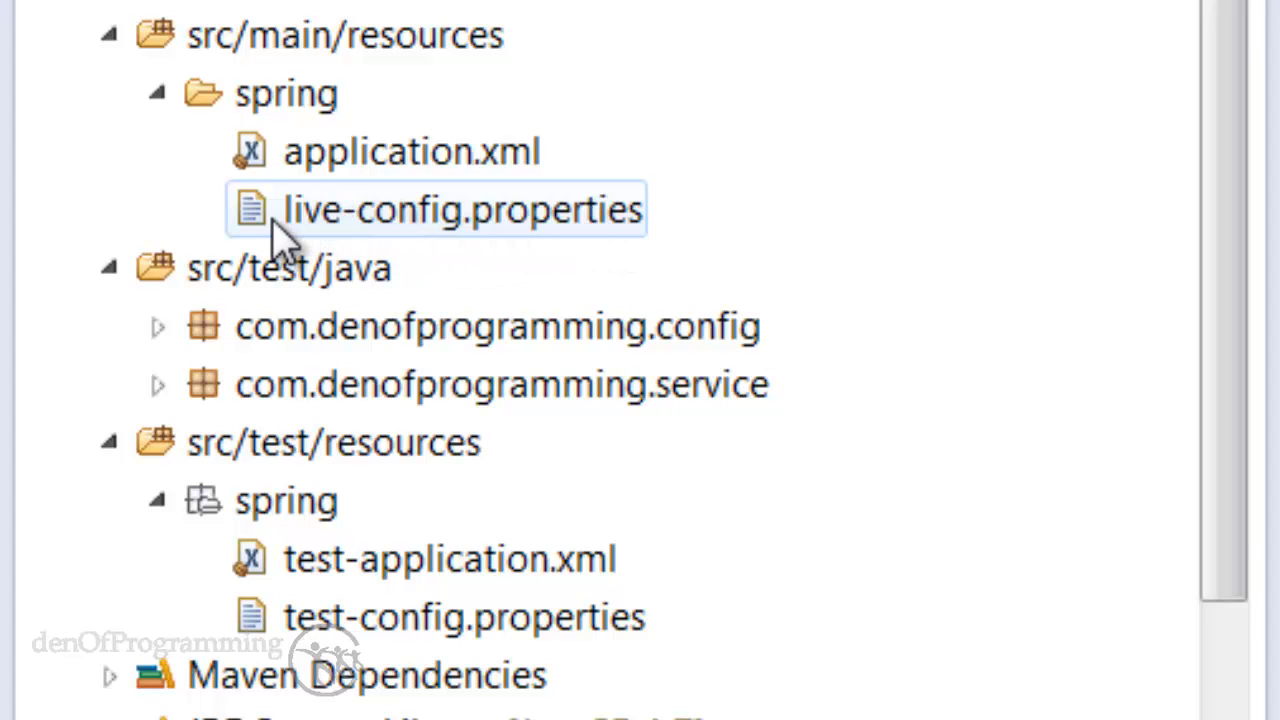
pyautogui.moveTo(510, 236)
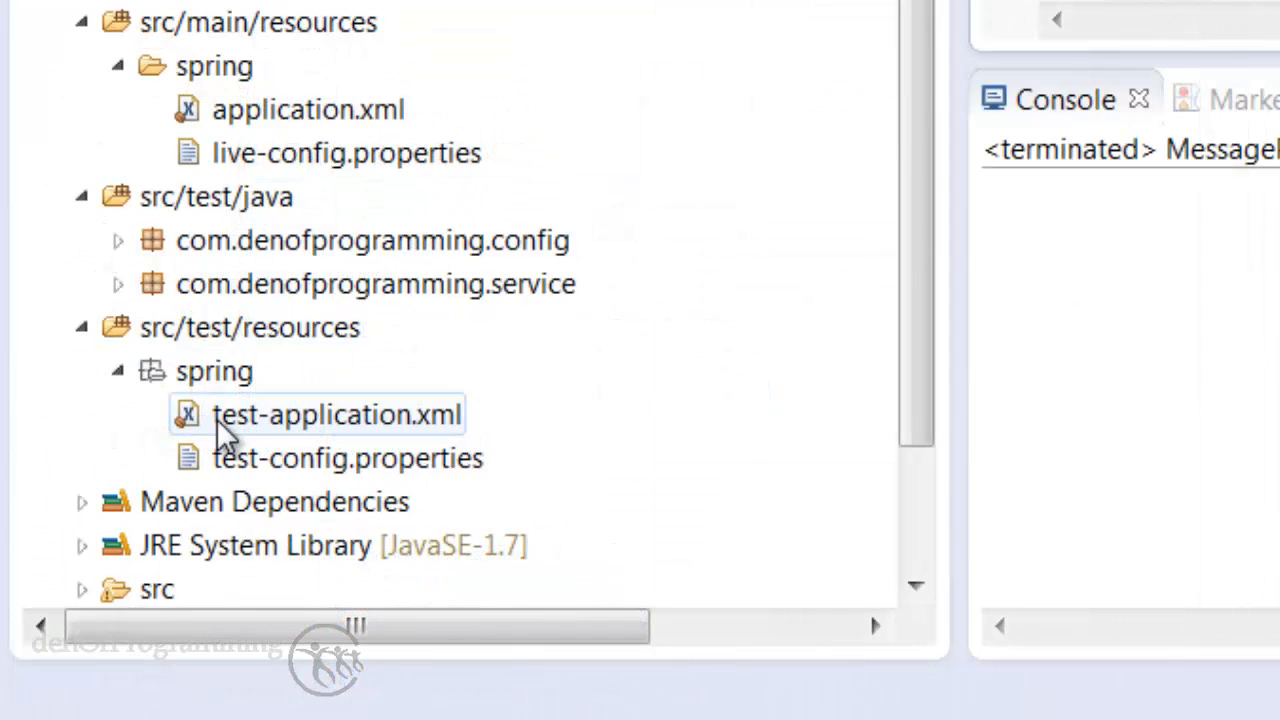
# Step: Review the test application context and the live-config printer name value
pyautogui.click(346, 456)
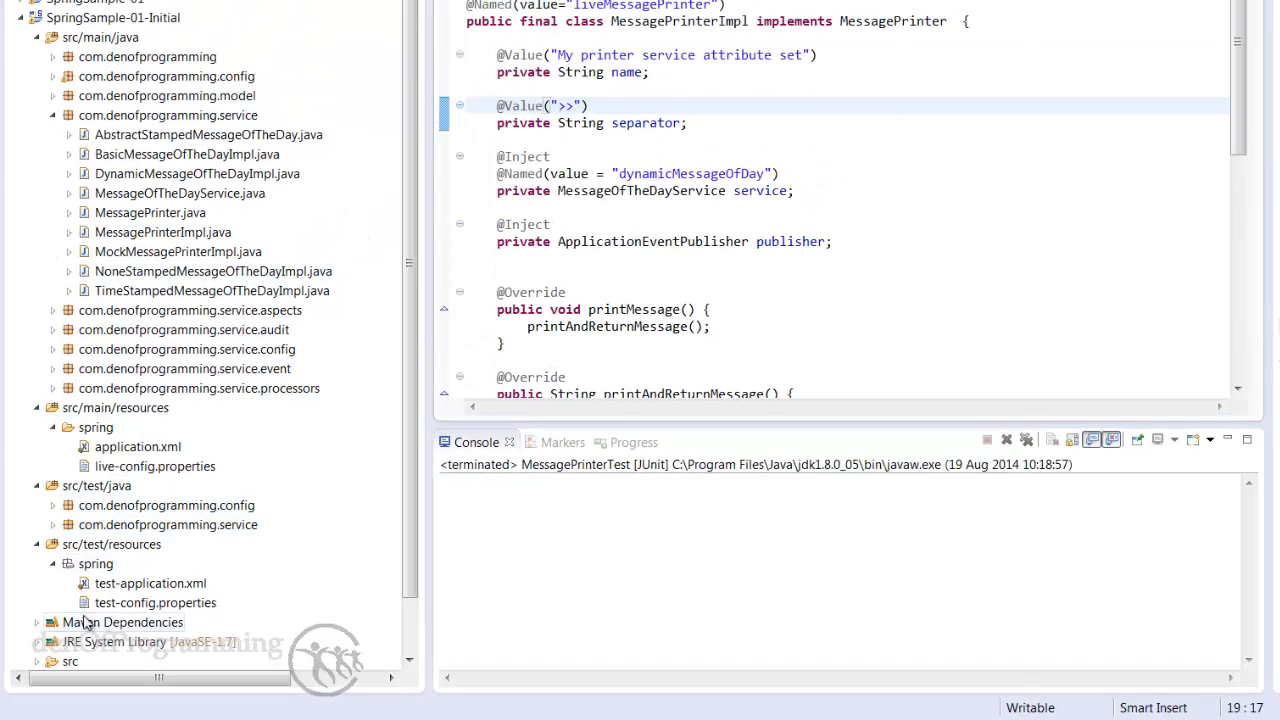
pyautogui.click(156, 466)
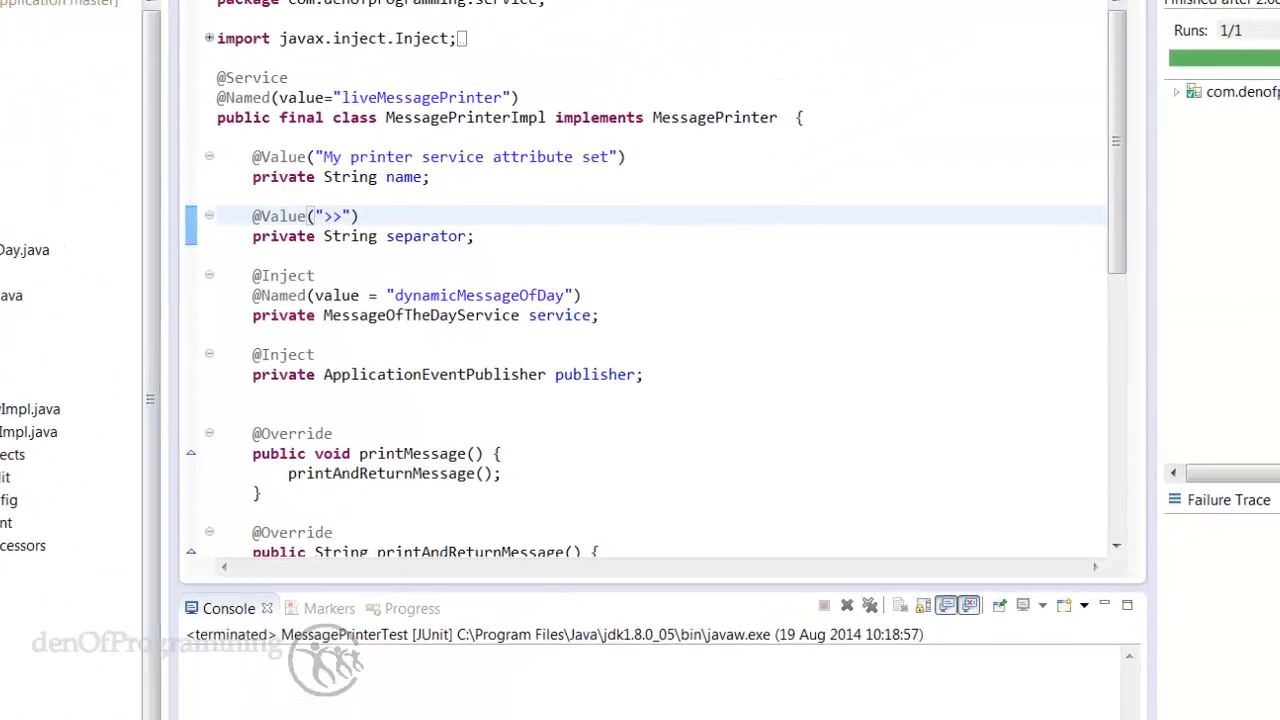
pyautogui.click(112, 24)
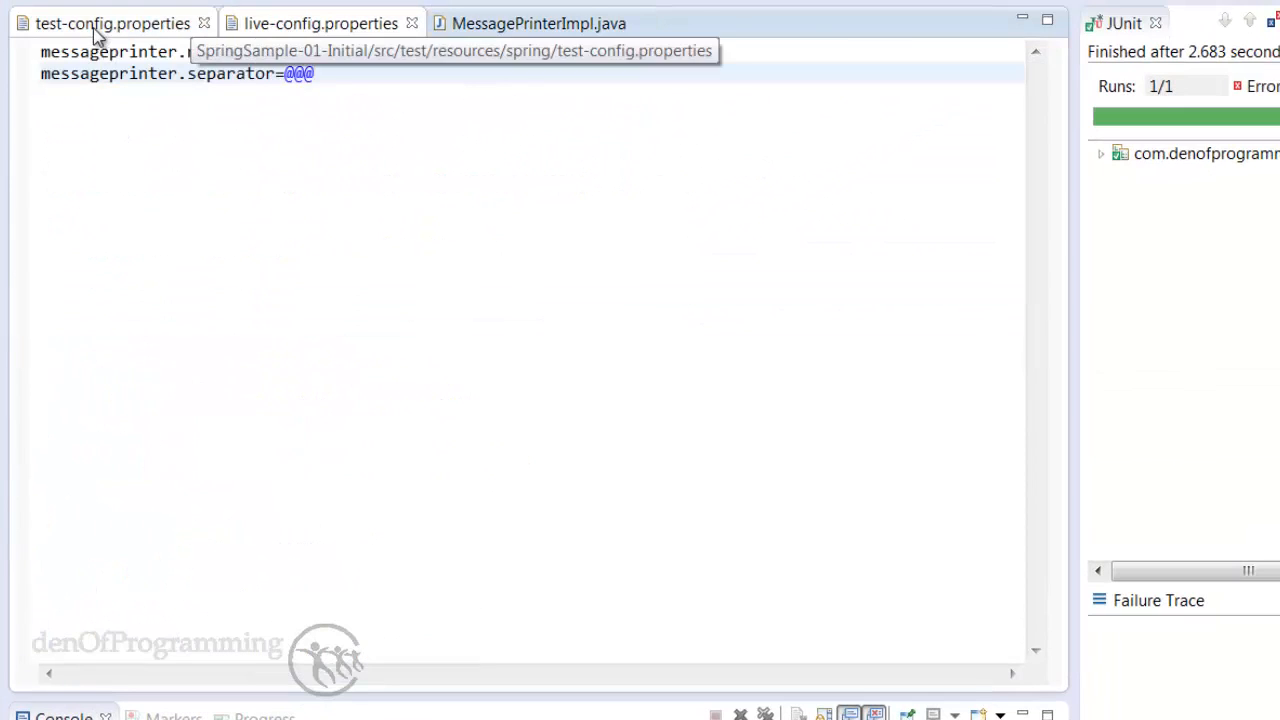
pyautogui.click(320, 24)
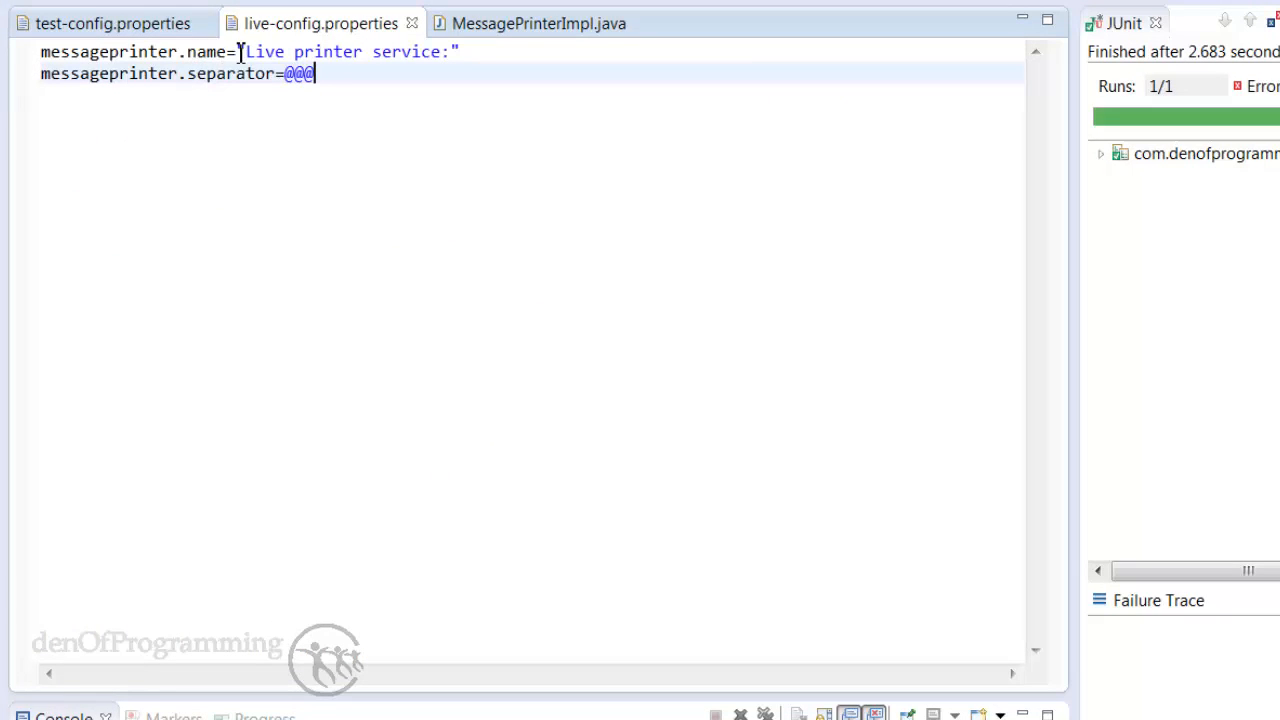
pyautogui.doubleClick(120, 52)
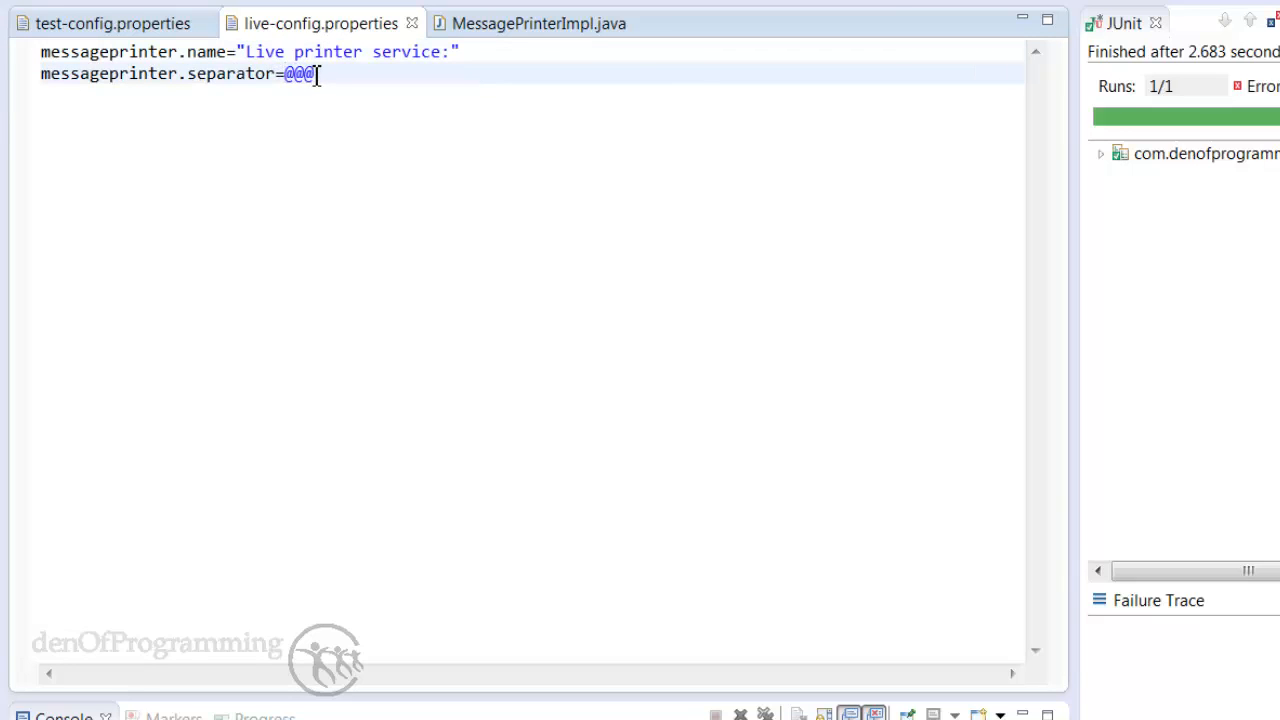
pyautogui.moveTo(212, 72)
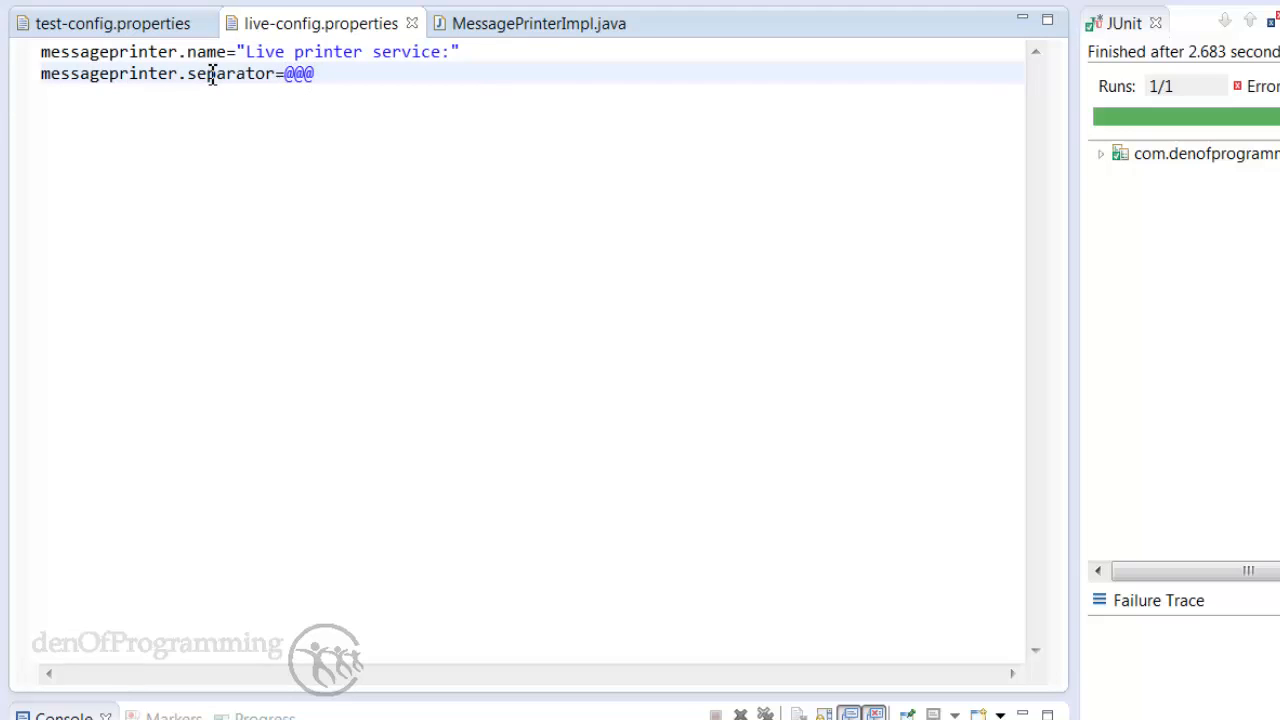
# Step: Change the test-config separator from @@@ to +++ and inspect the messageprinter keys
pyautogui.click(110, 24)
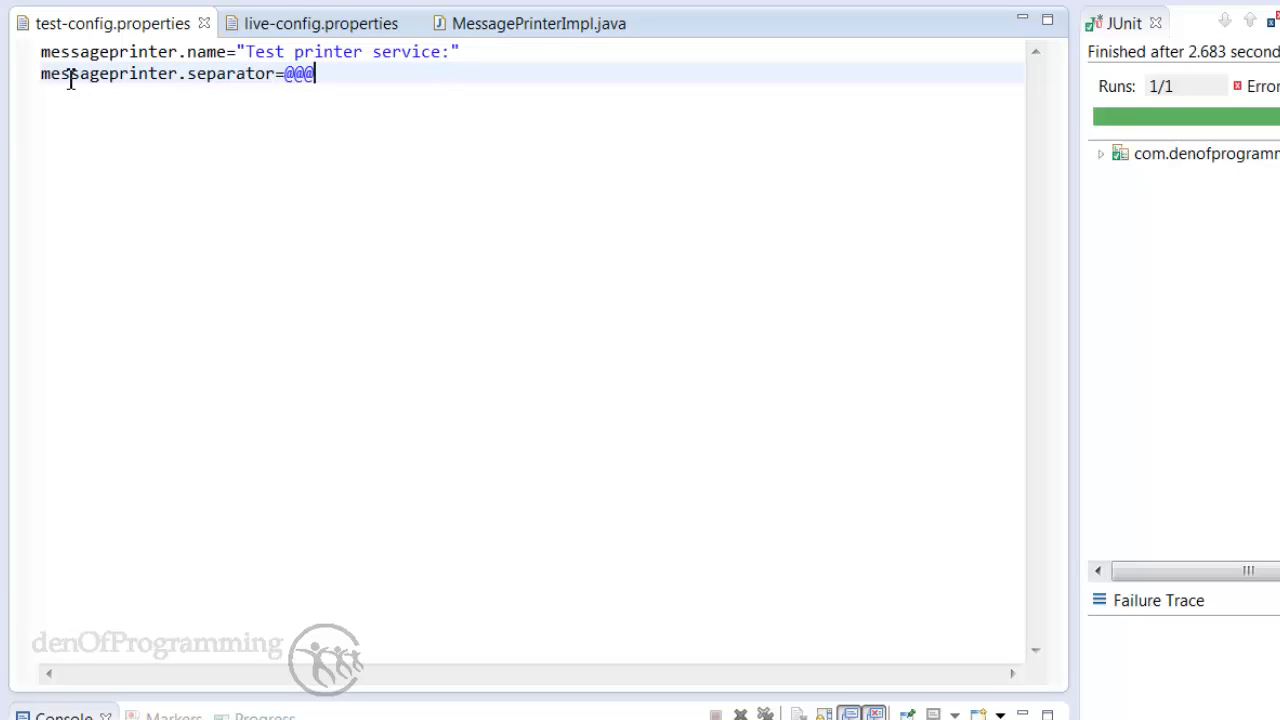
pyautogui.moveTo(264, 72)
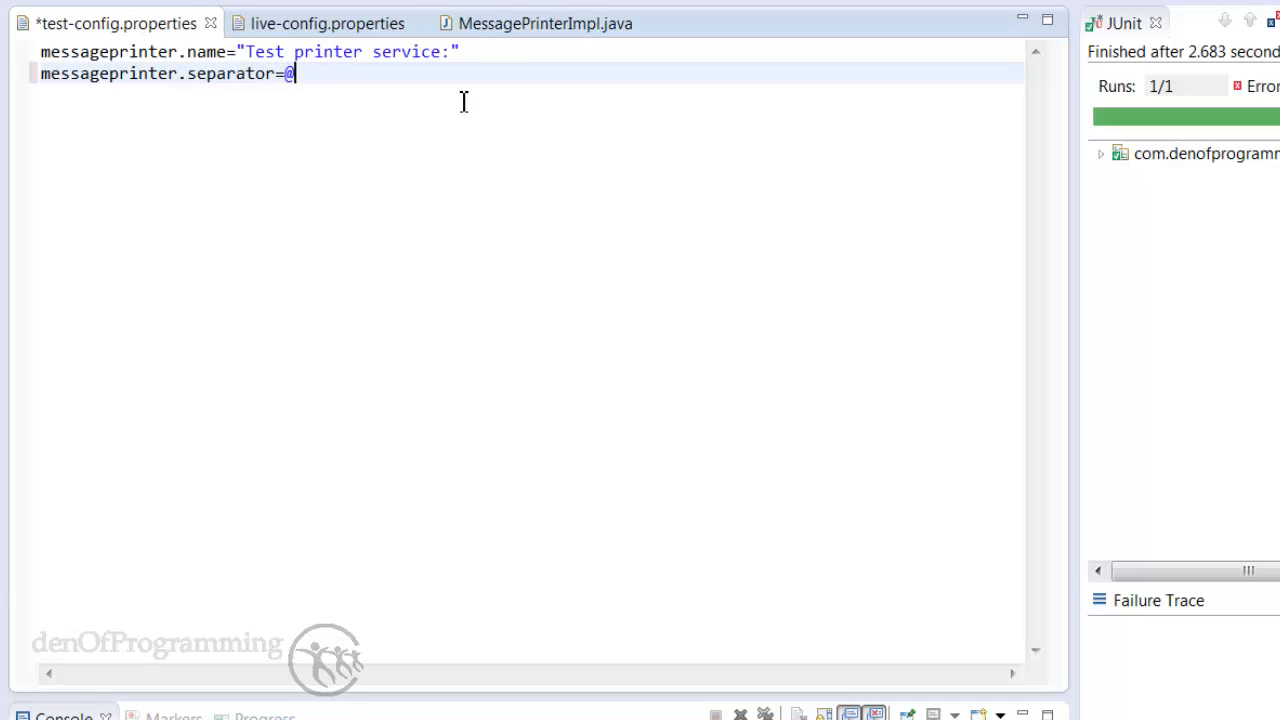
pyautogui.press('Backspace')
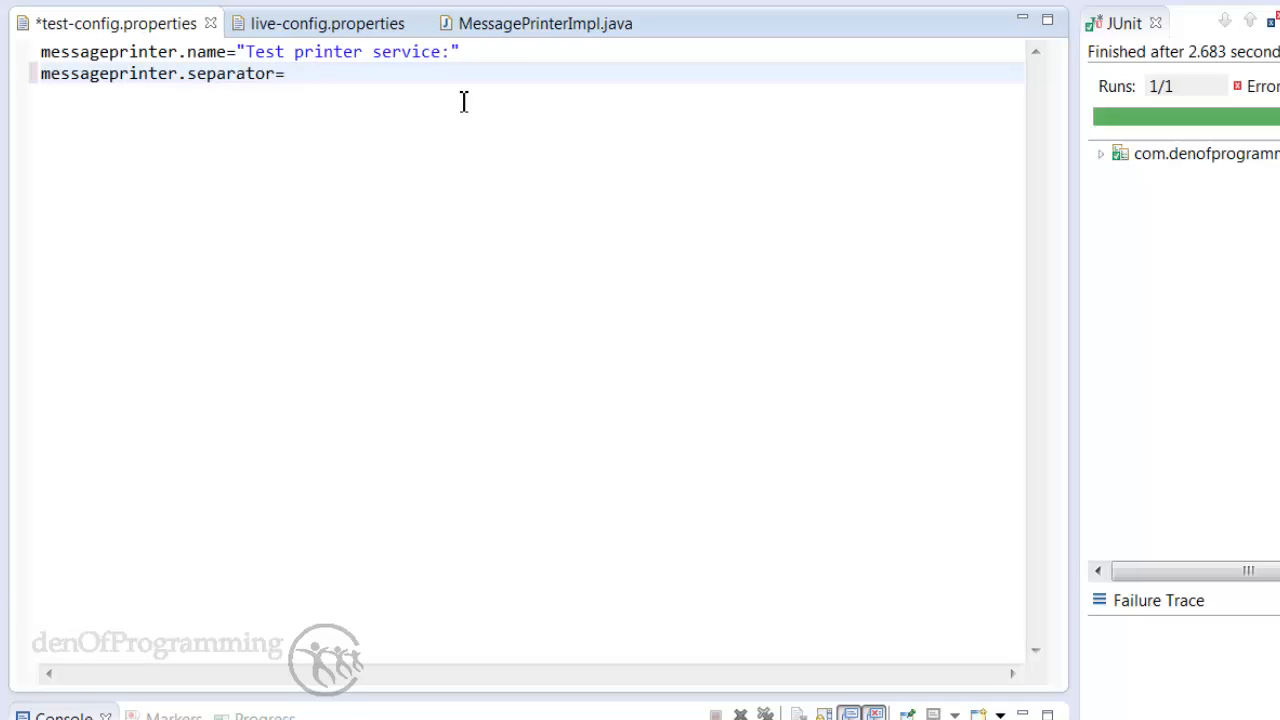
pyautogui.write('+++')
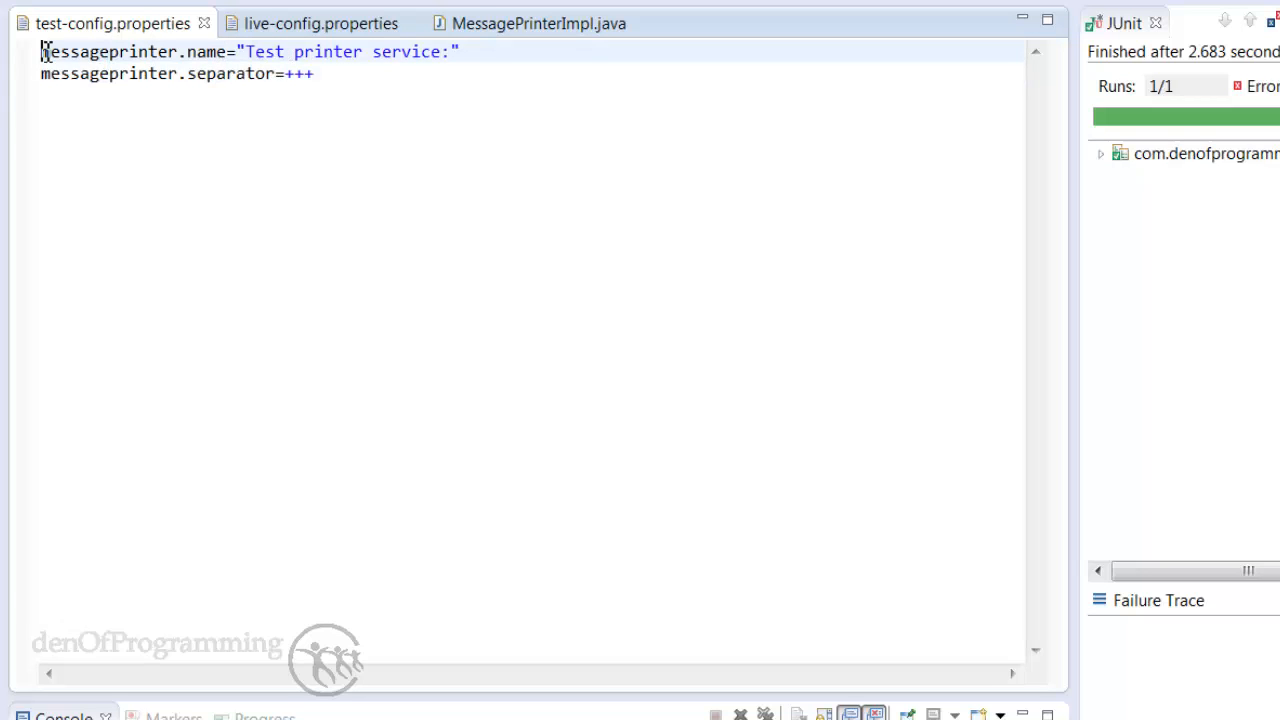
pyautogui.doubleClick(110, 52)
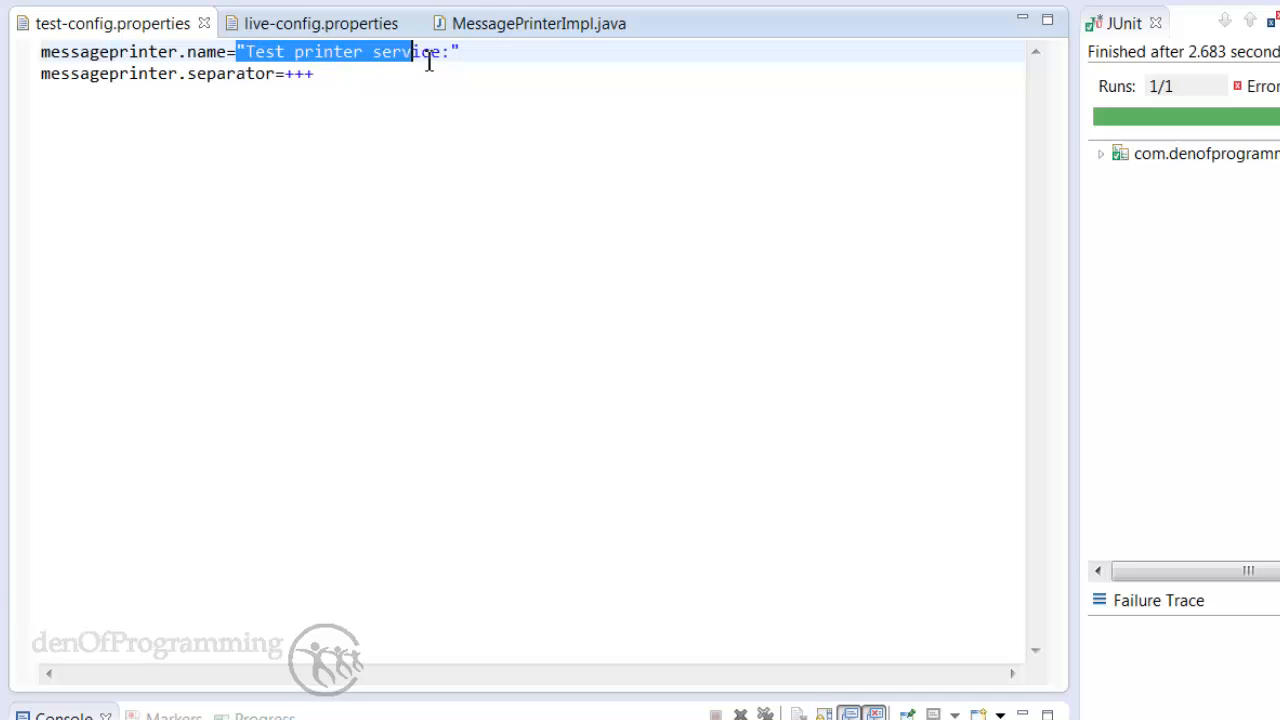
pyautogui.doubleClick(80, 52)
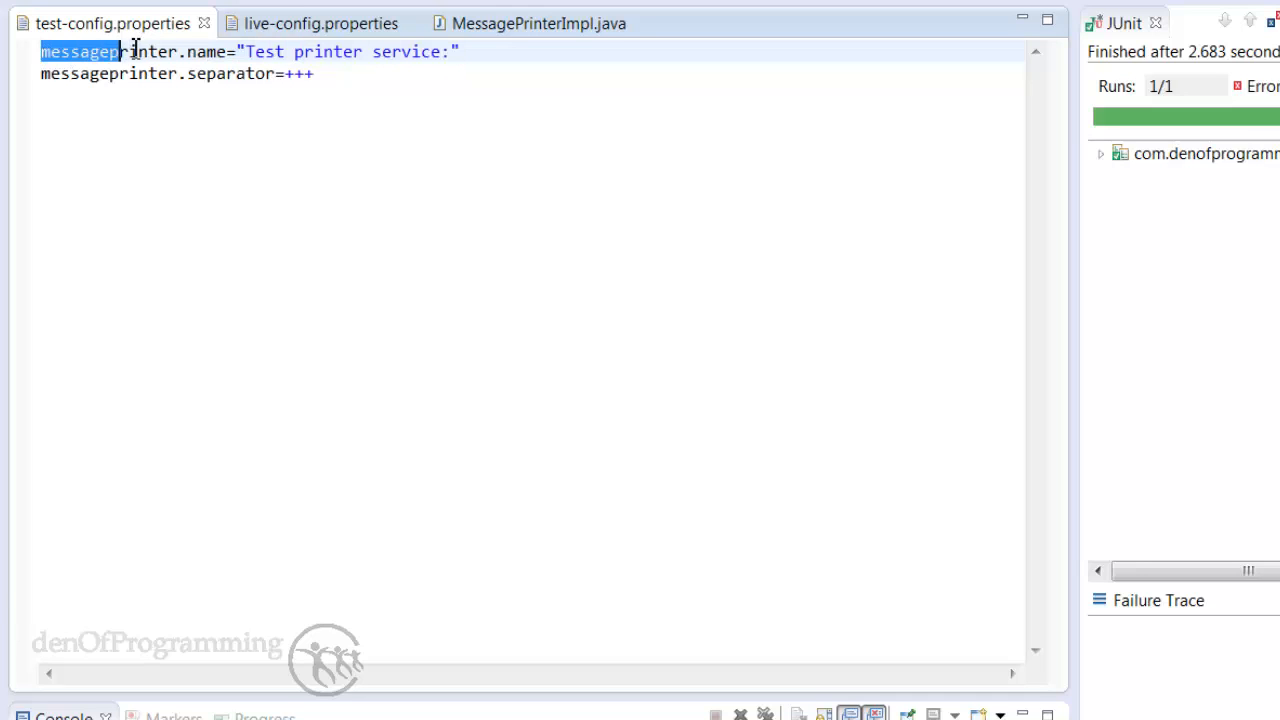
pyautogui.doubleClick(108, 52)
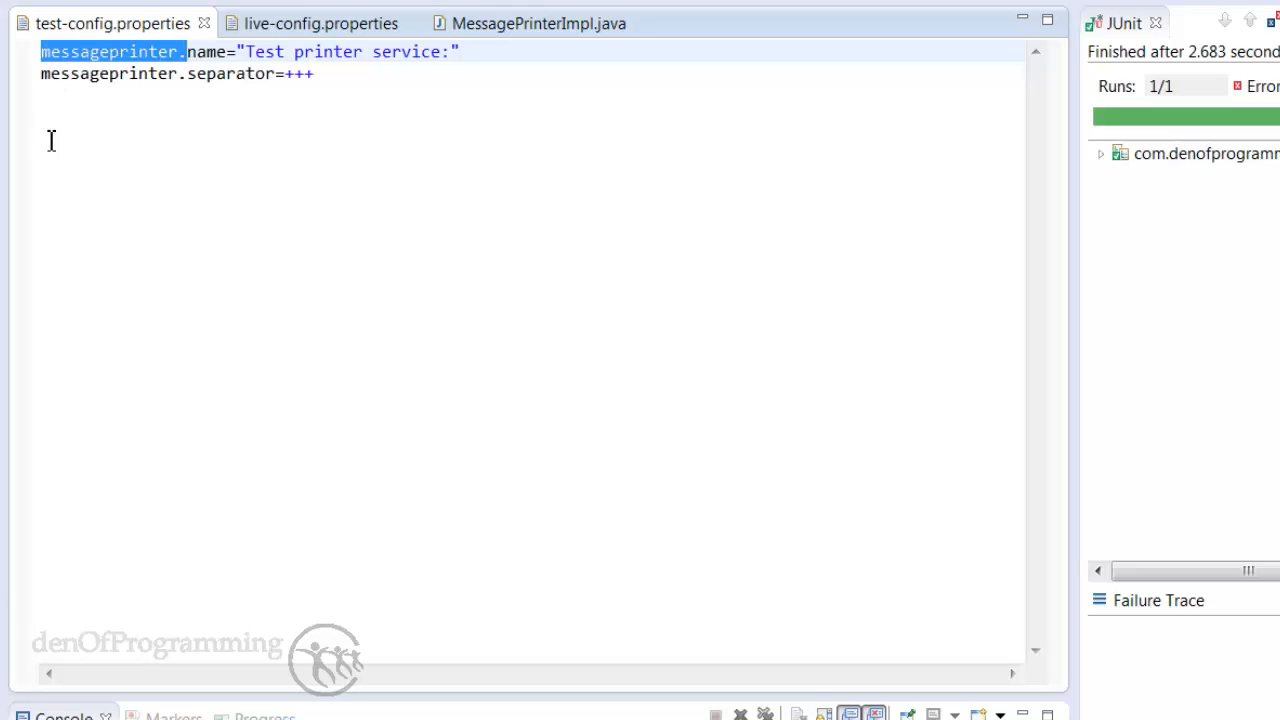
pyautogui.moveTo(104, 132)
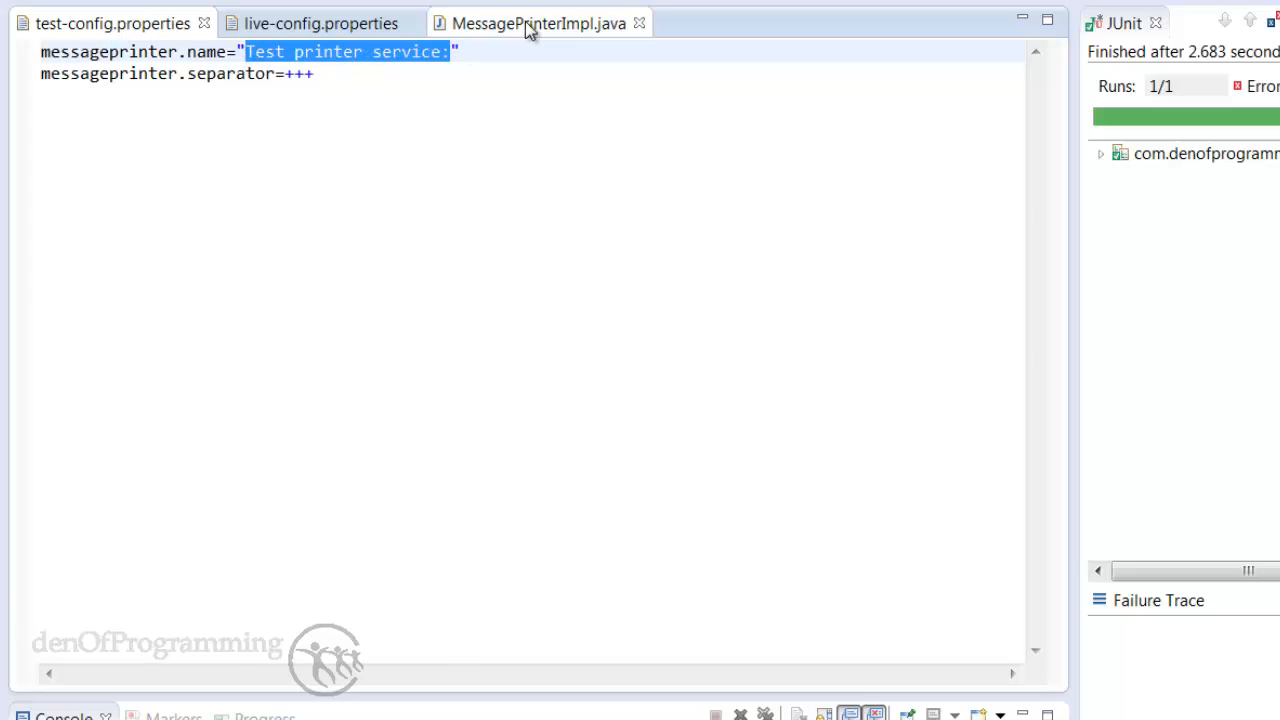
# Step: Return to MessagePrinterImpl and highlight its separator field and a word in the name value
pyautogui.click(538, 22)
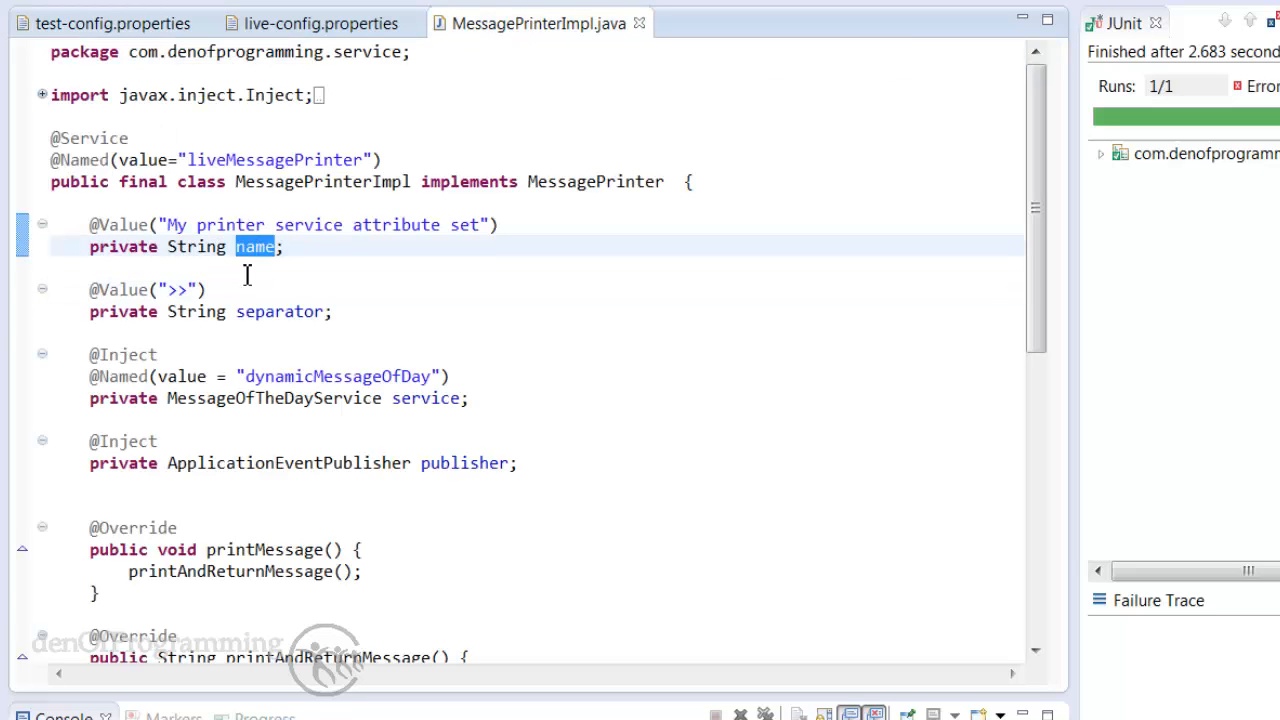
pyautogui.doubleClick(280, 312)
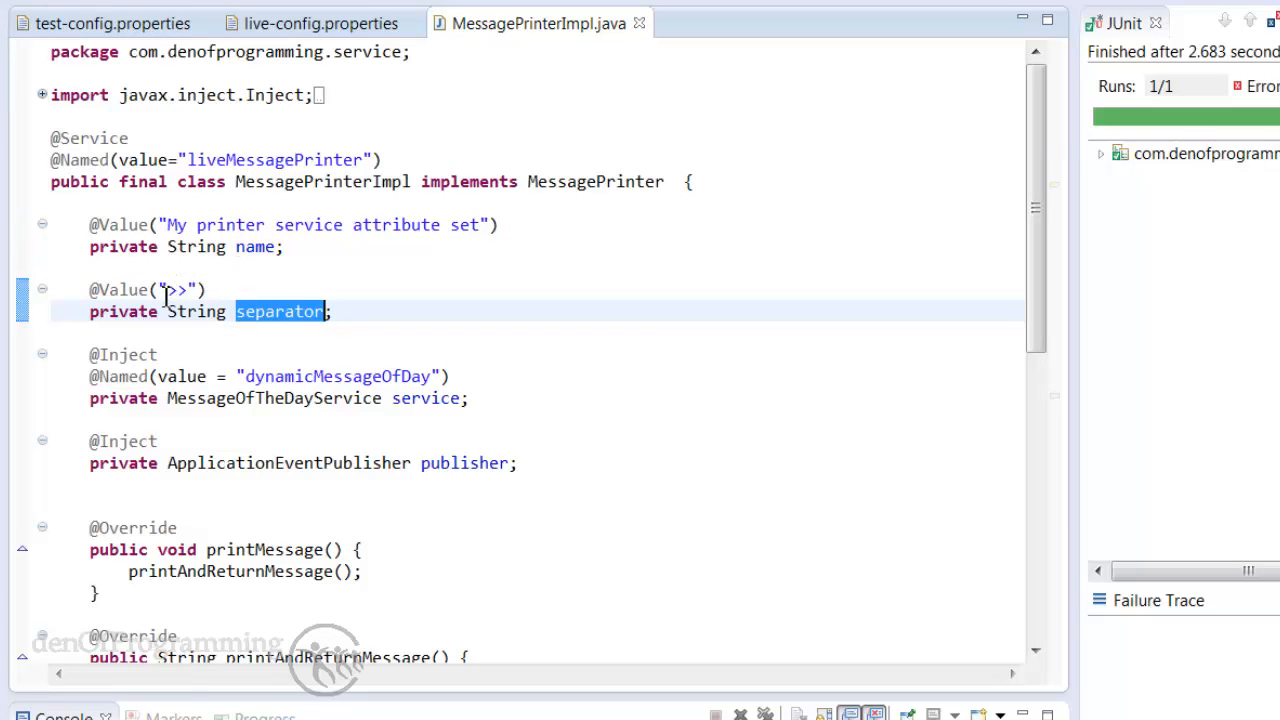
pyautogui.doubleClick(230, 224)
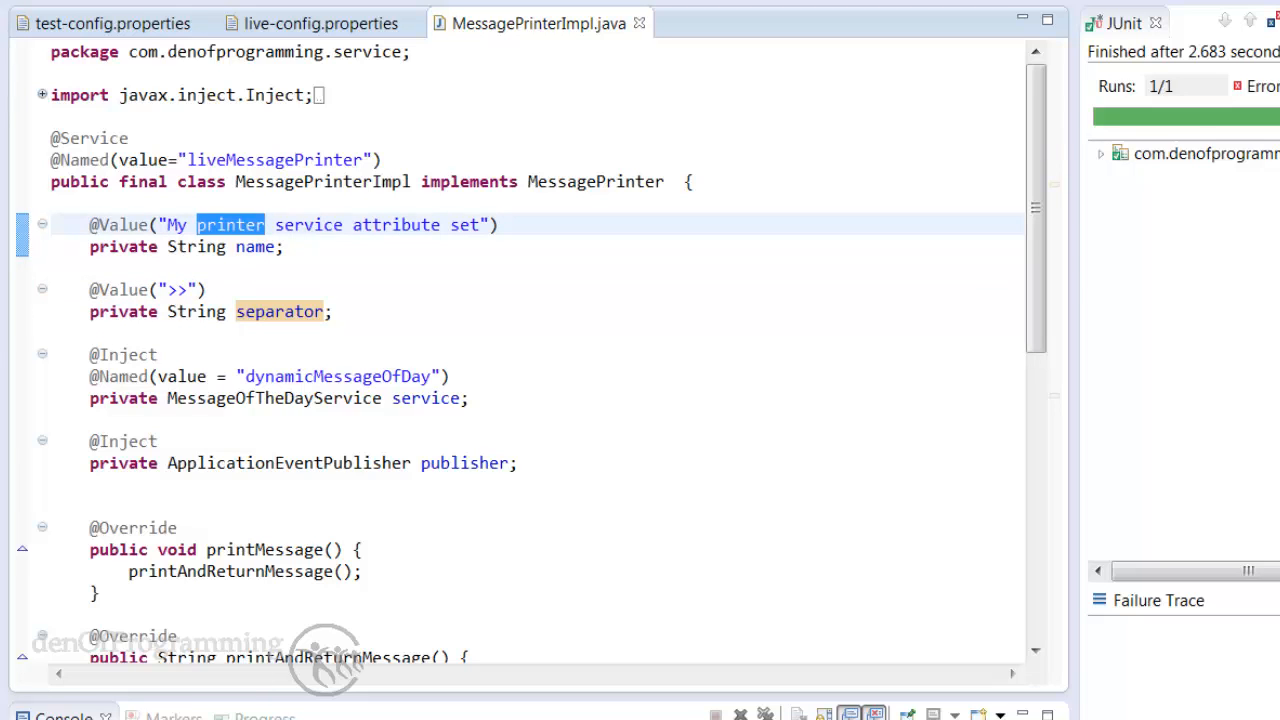
# Step: Switch to application.xml to add the context:property-placeholder element
pyautogui.click(732, 24)
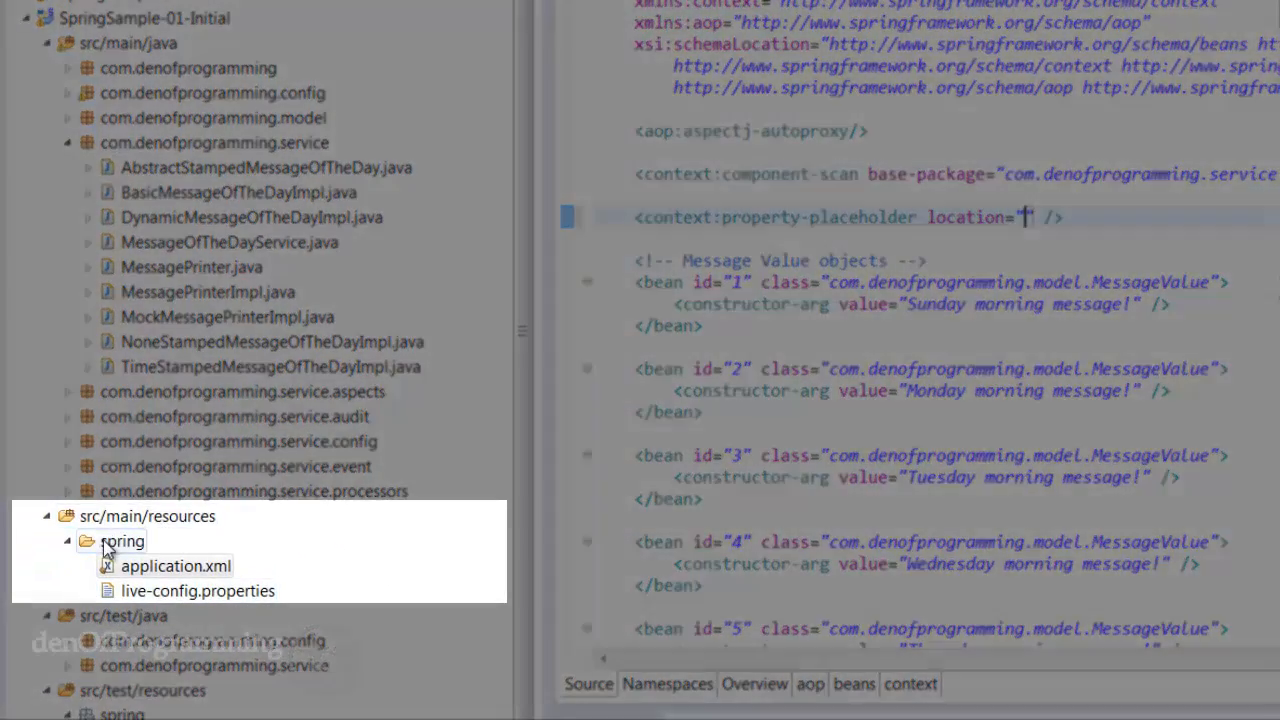
# Step: Fill the placeholder location with classpath:/spring/live-config.properties
pyautogui.click(196, 590)
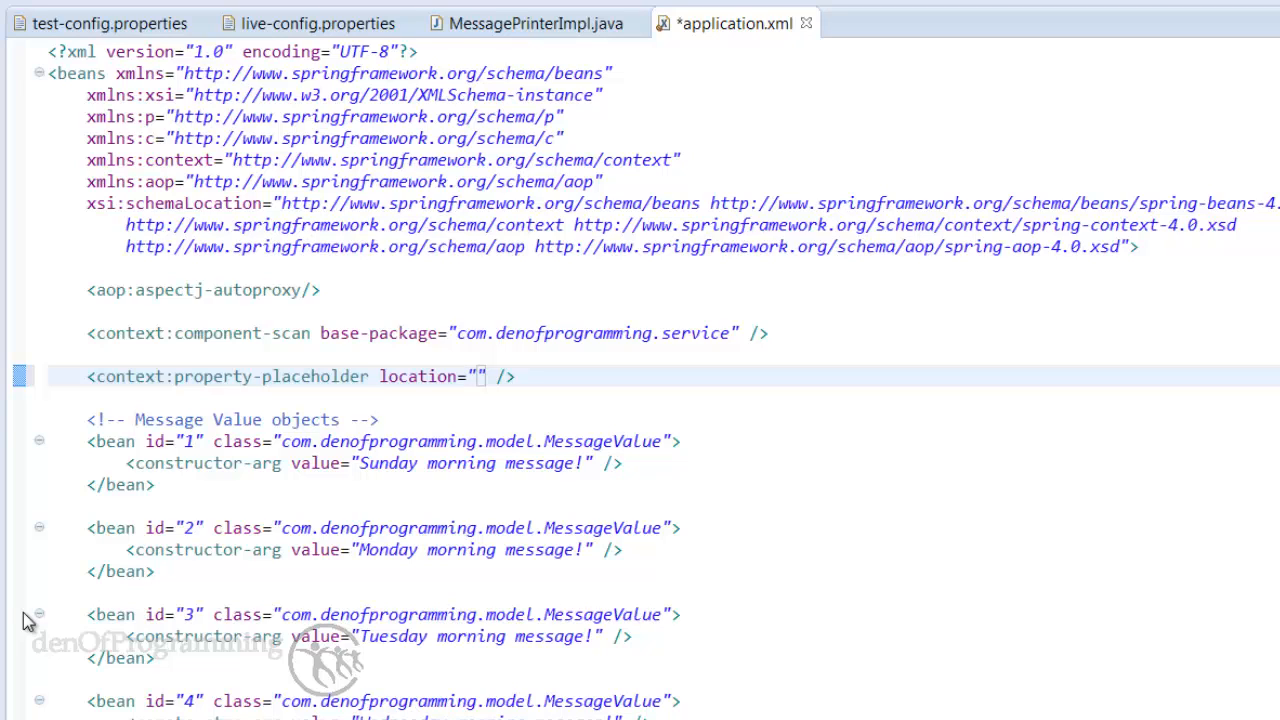
pyautogui.write('c')
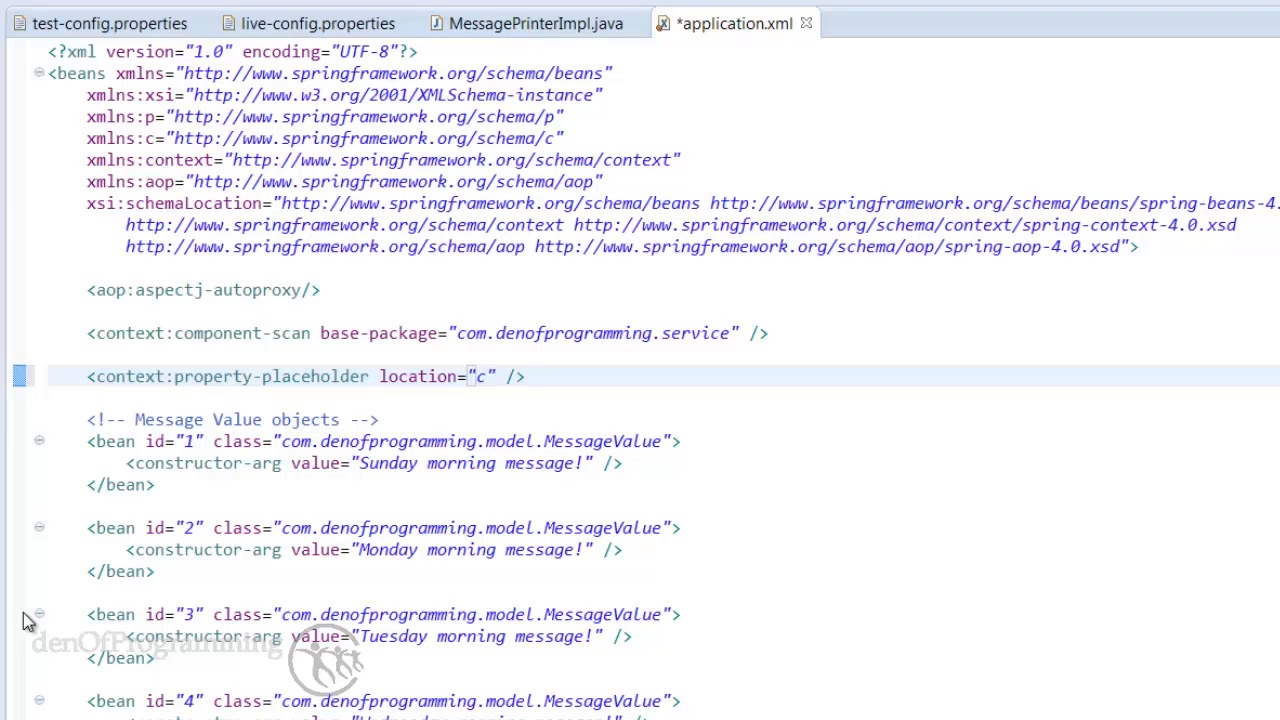
pyautogui.write('lasspath')
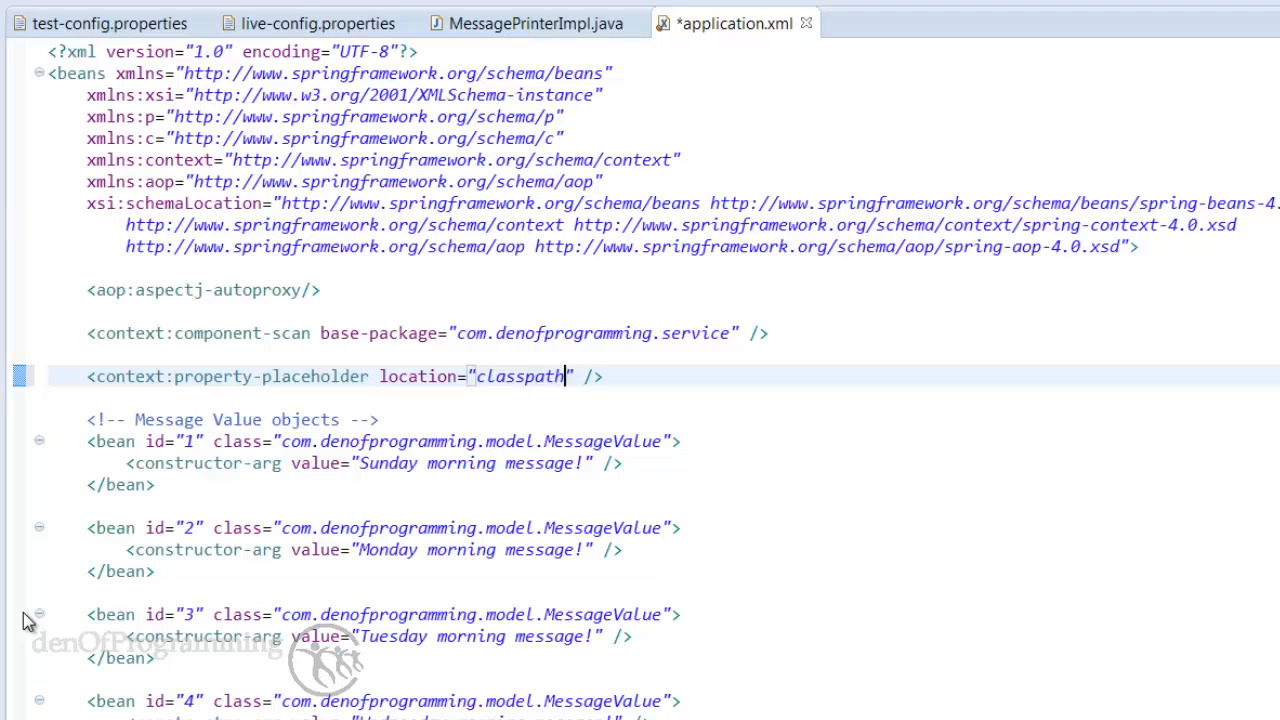
pyautogui.write(':')
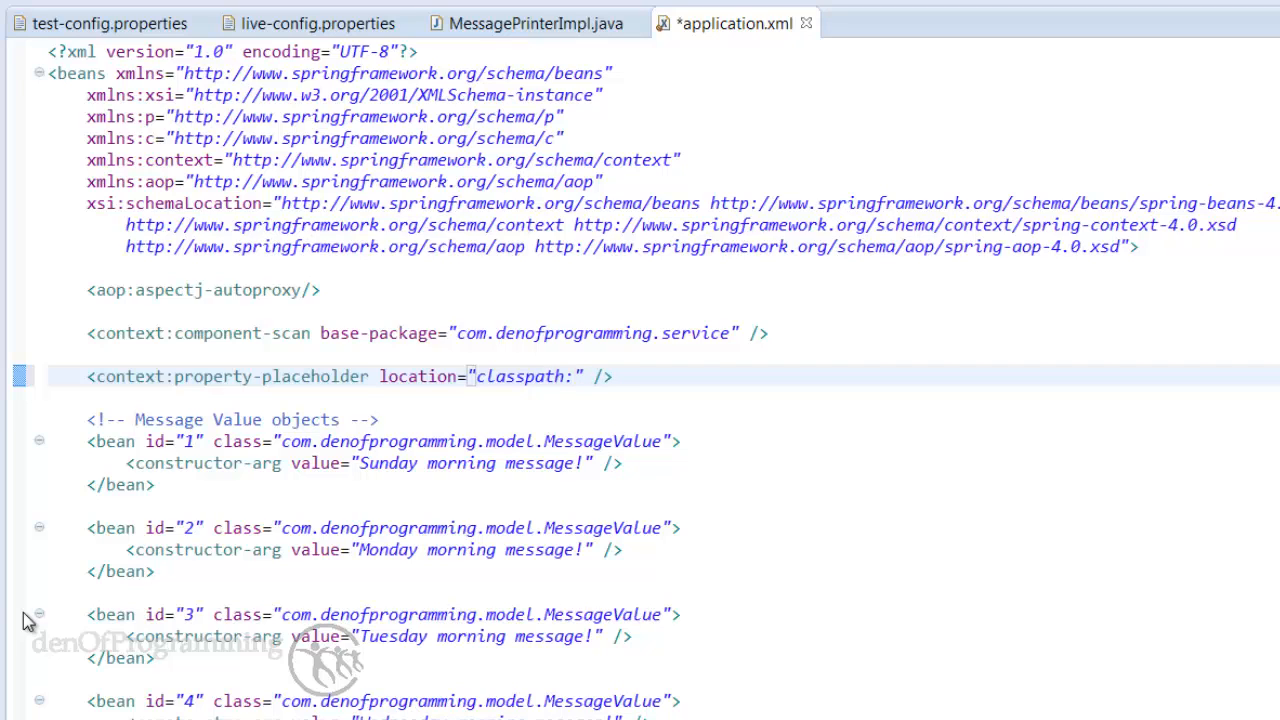
pyautogui.write('/')
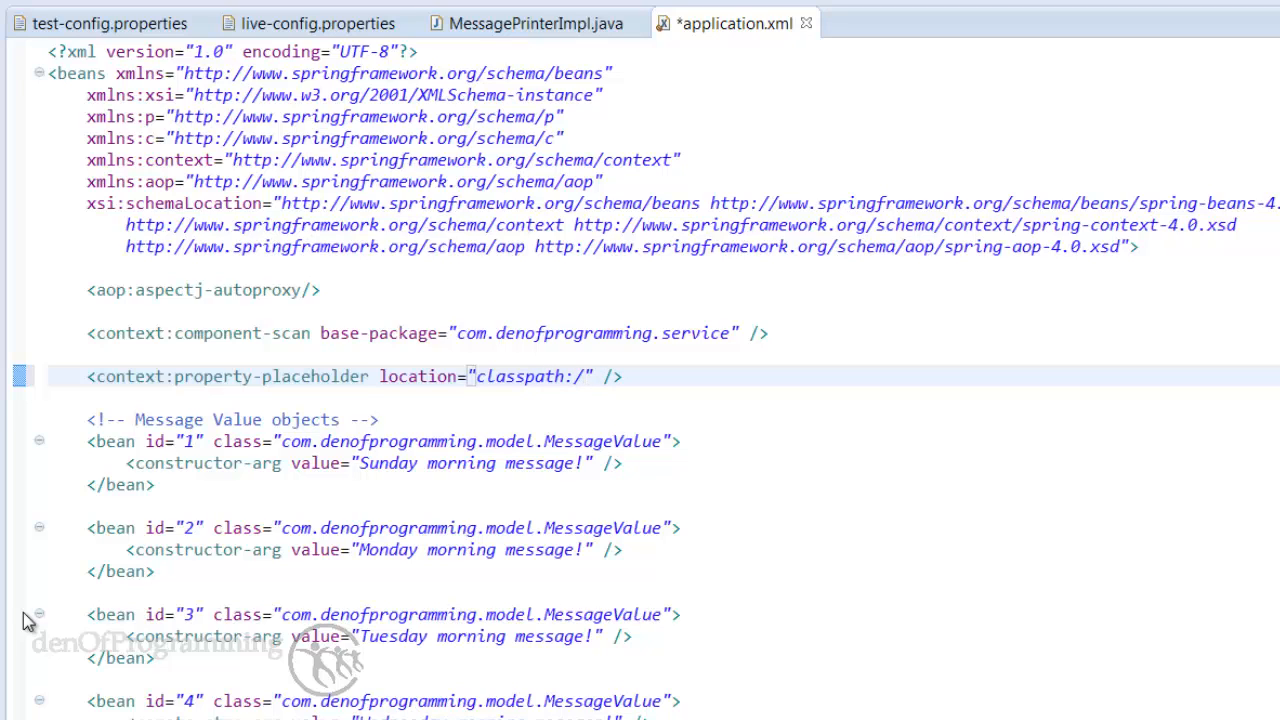
pyautogui.write('spring/')
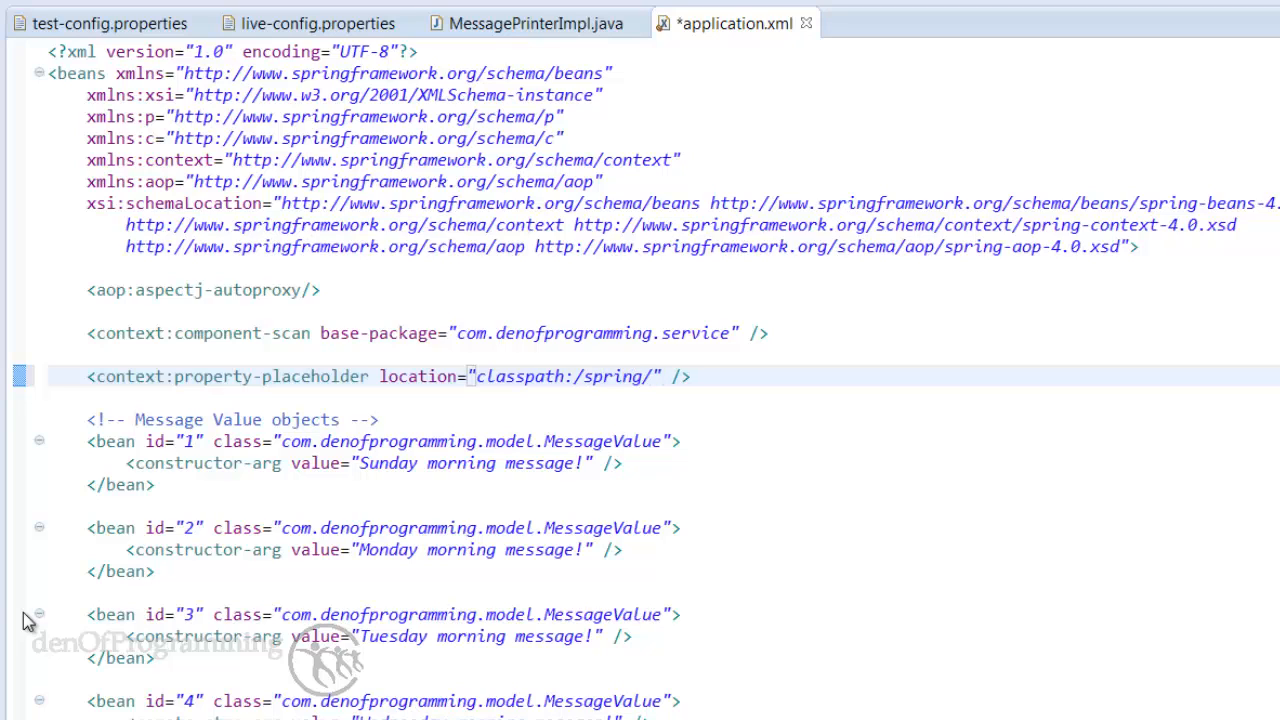
pyautogui.write('live-con')
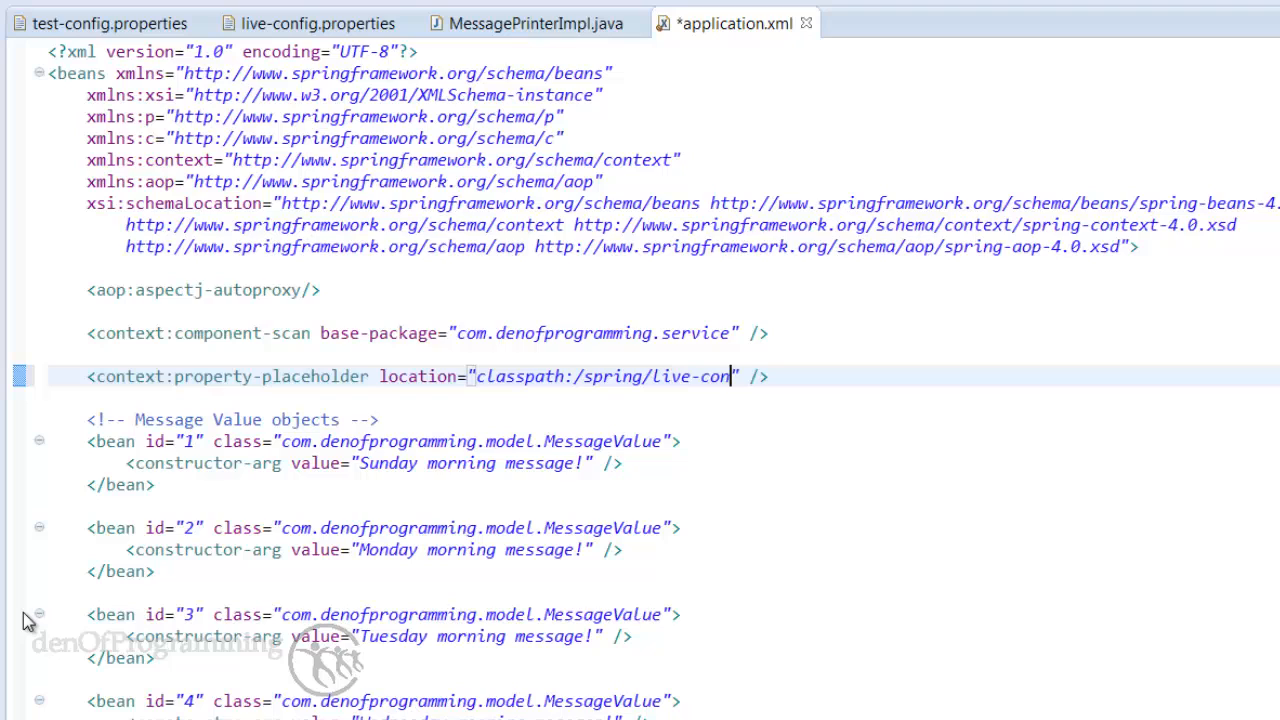
pyautogui.write('fig.proper')
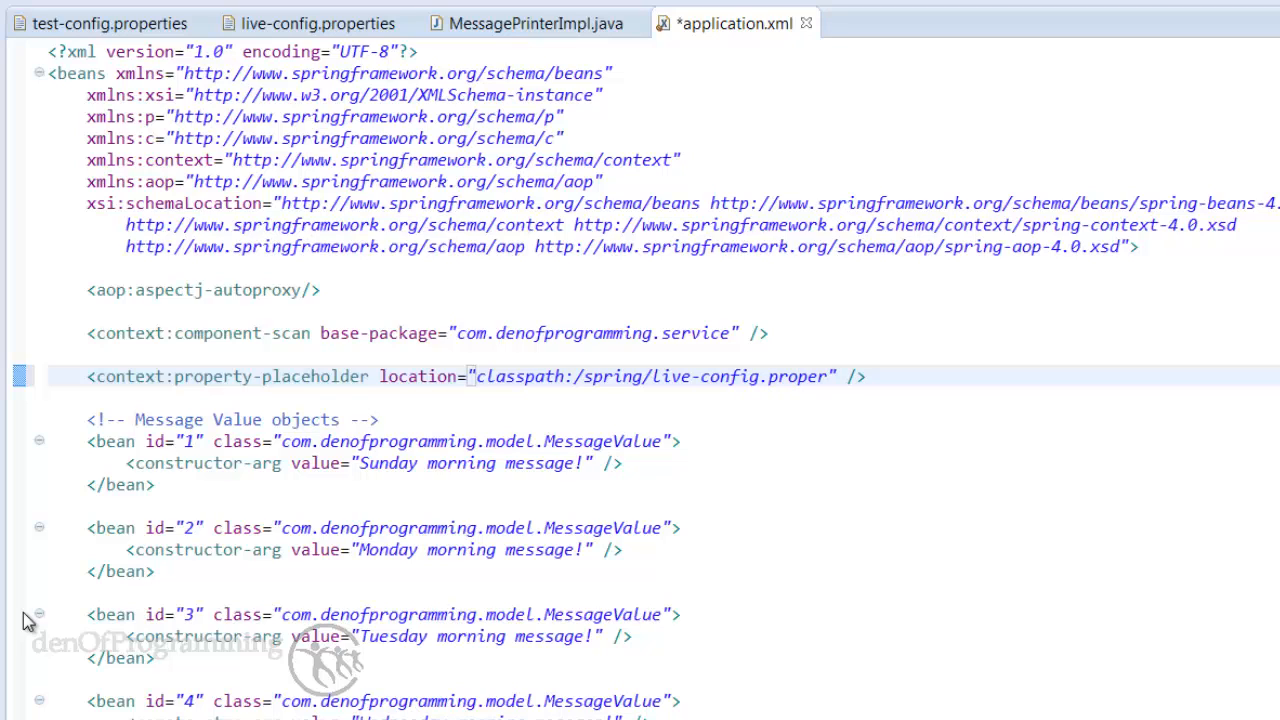
pyautogui.write('ties')
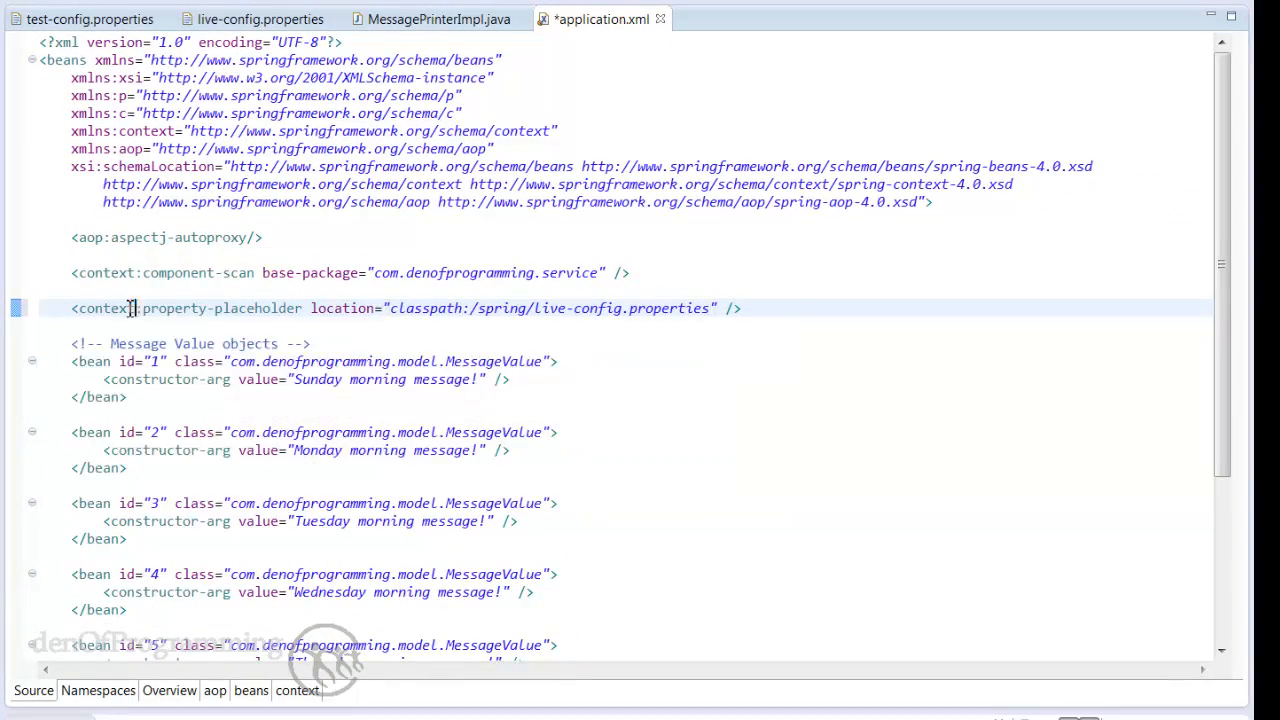
pyautogui.doubleClick(104, 308)
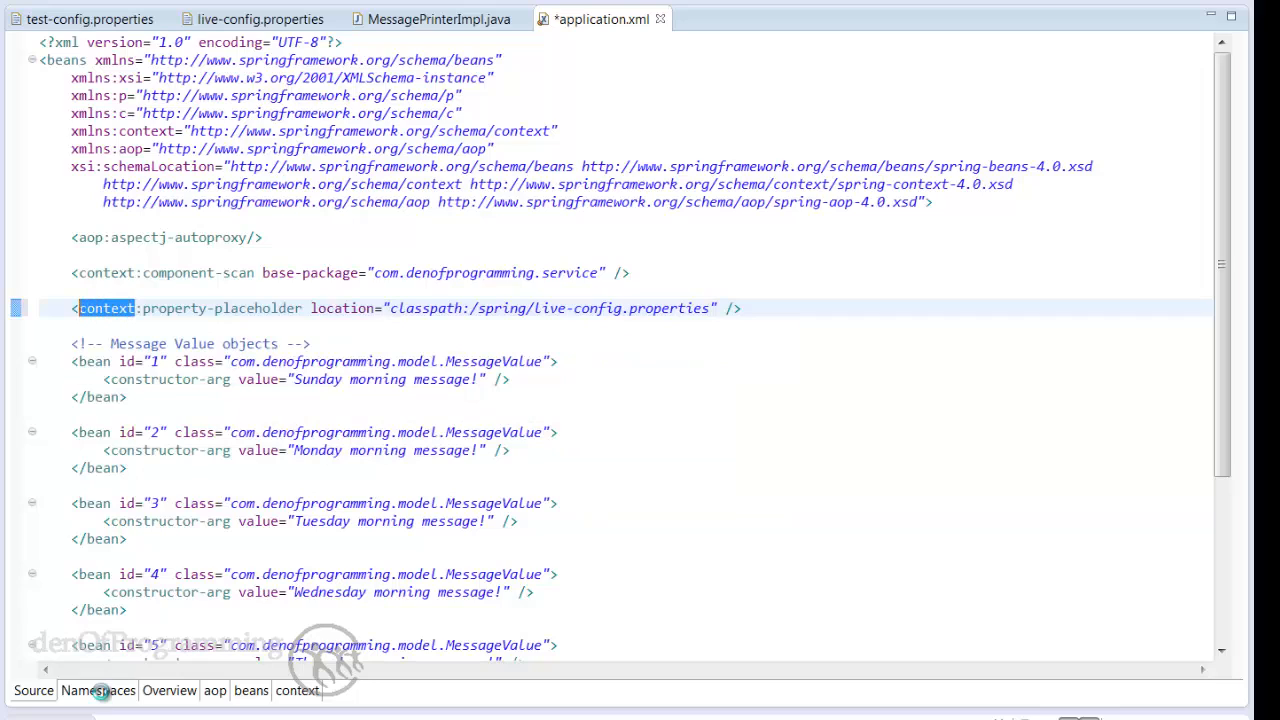
pyautogui.click(96, 690)
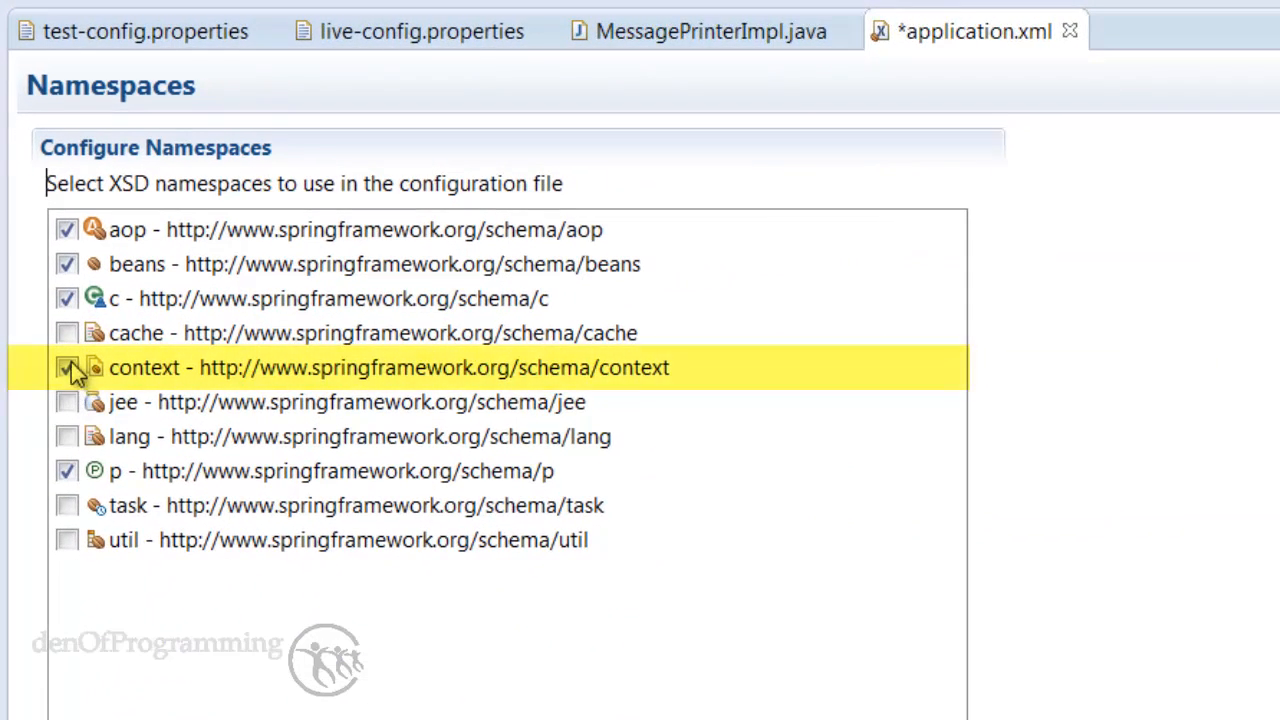
pyautogui.click(66, 368)
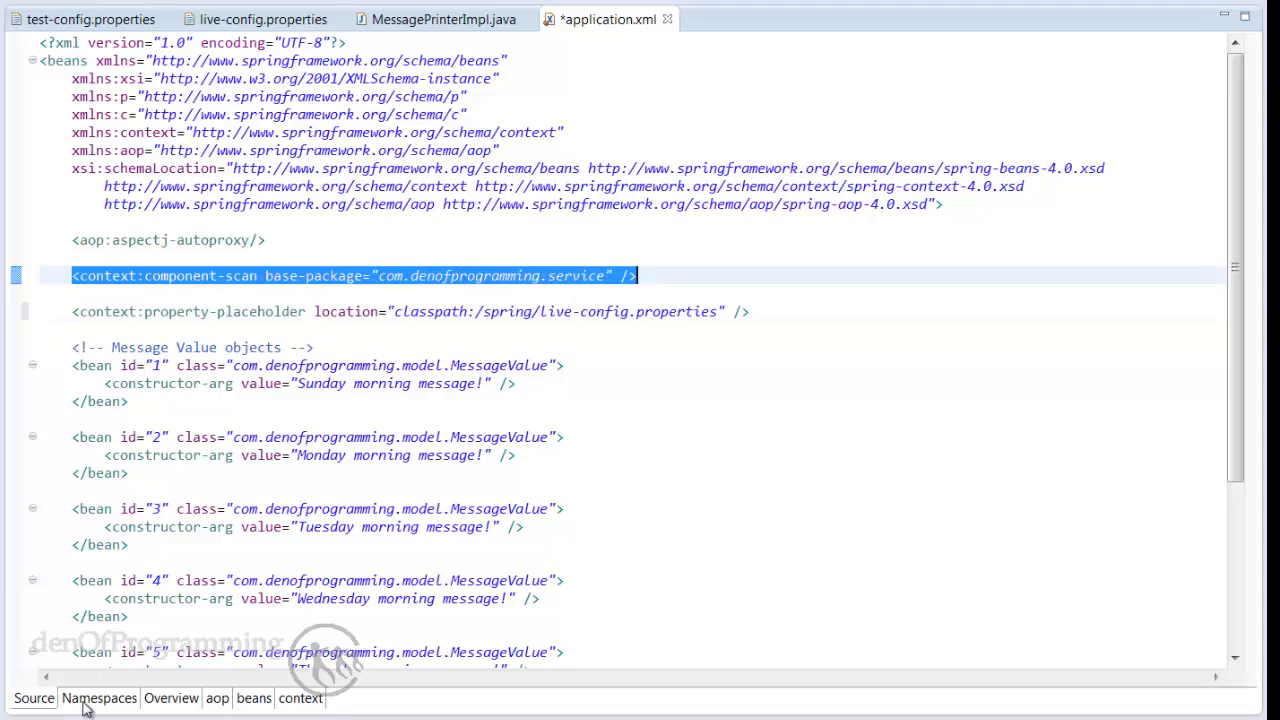
pyautogui.click(98, 698)
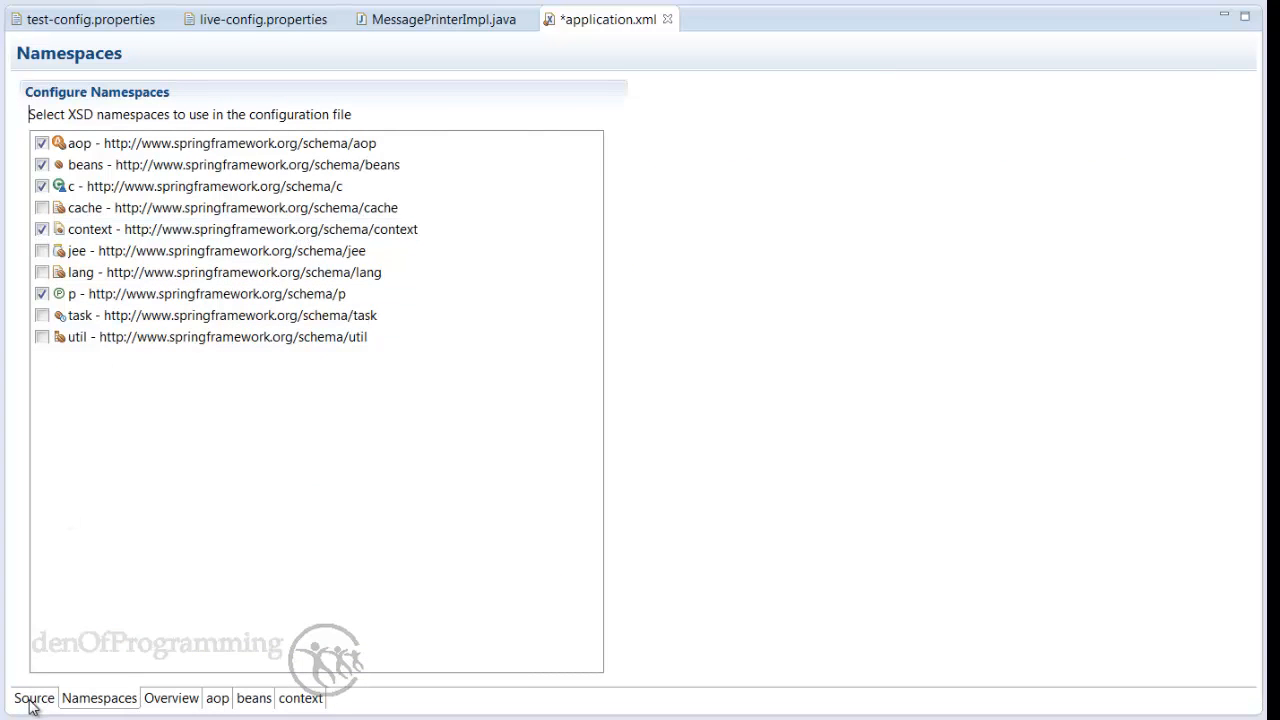
pyautogui.click(34, 698)
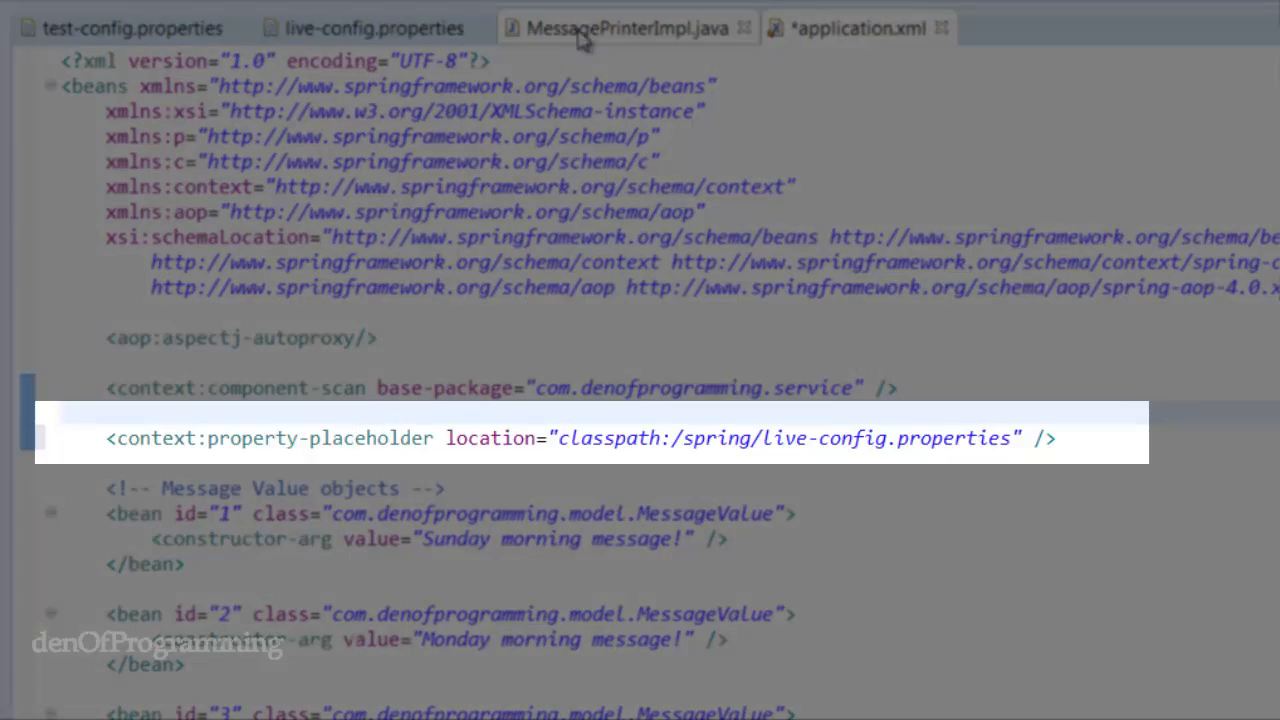
# Step: Replace the hard-coded name value in MessagePrinterImpl with an empty ${} placeholder
pyautogui.click(620, 28)
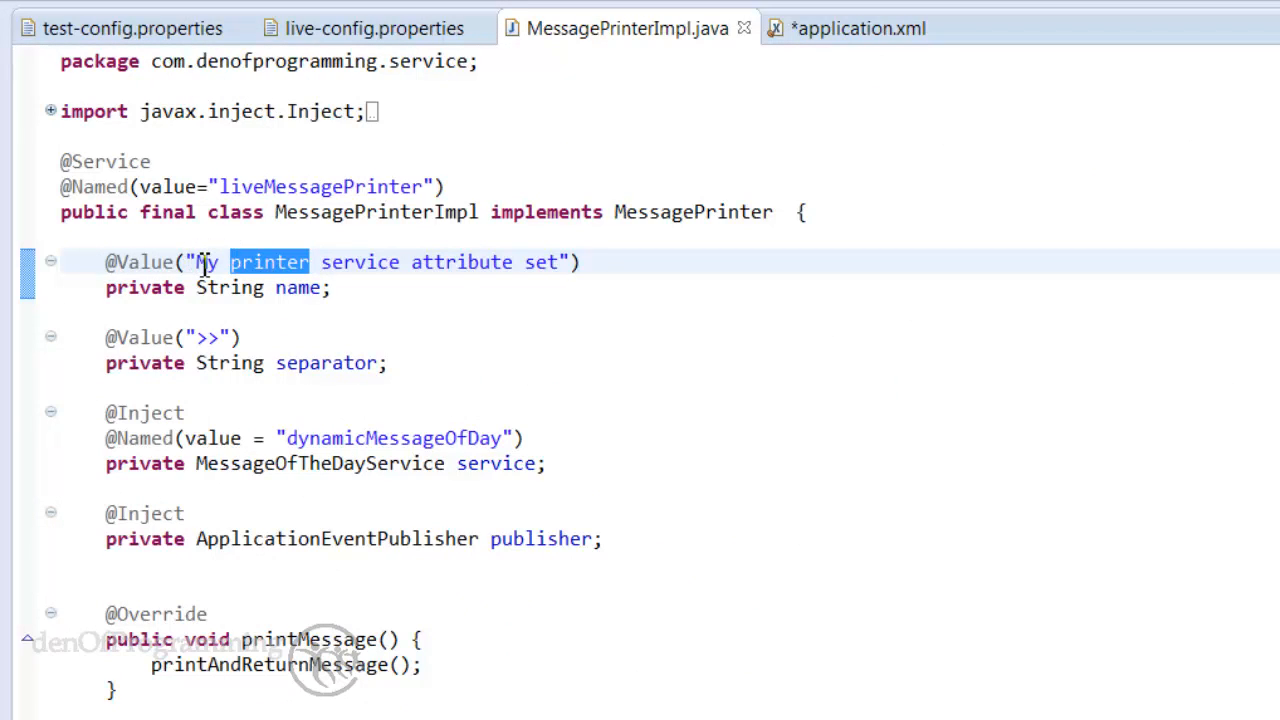
pyautogui.moveTo(196, 262); pyautogui.dragTo(556, 262)
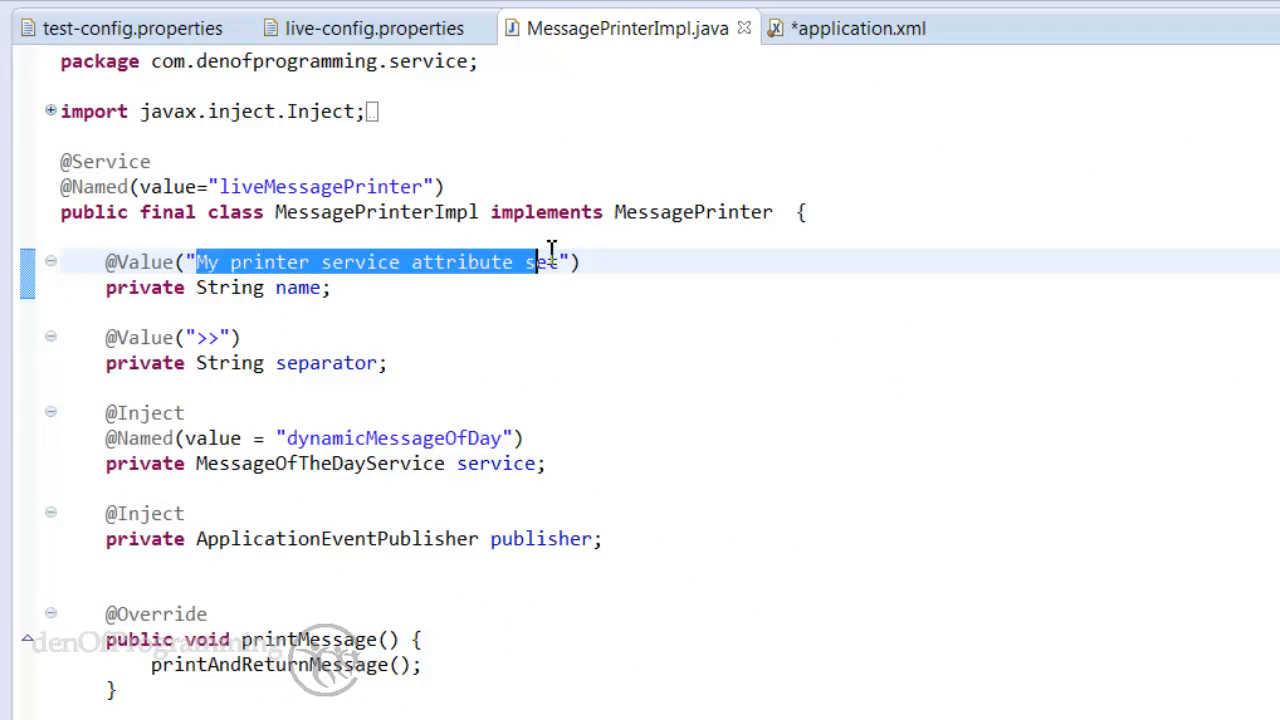
pyautogui.press('Delete')
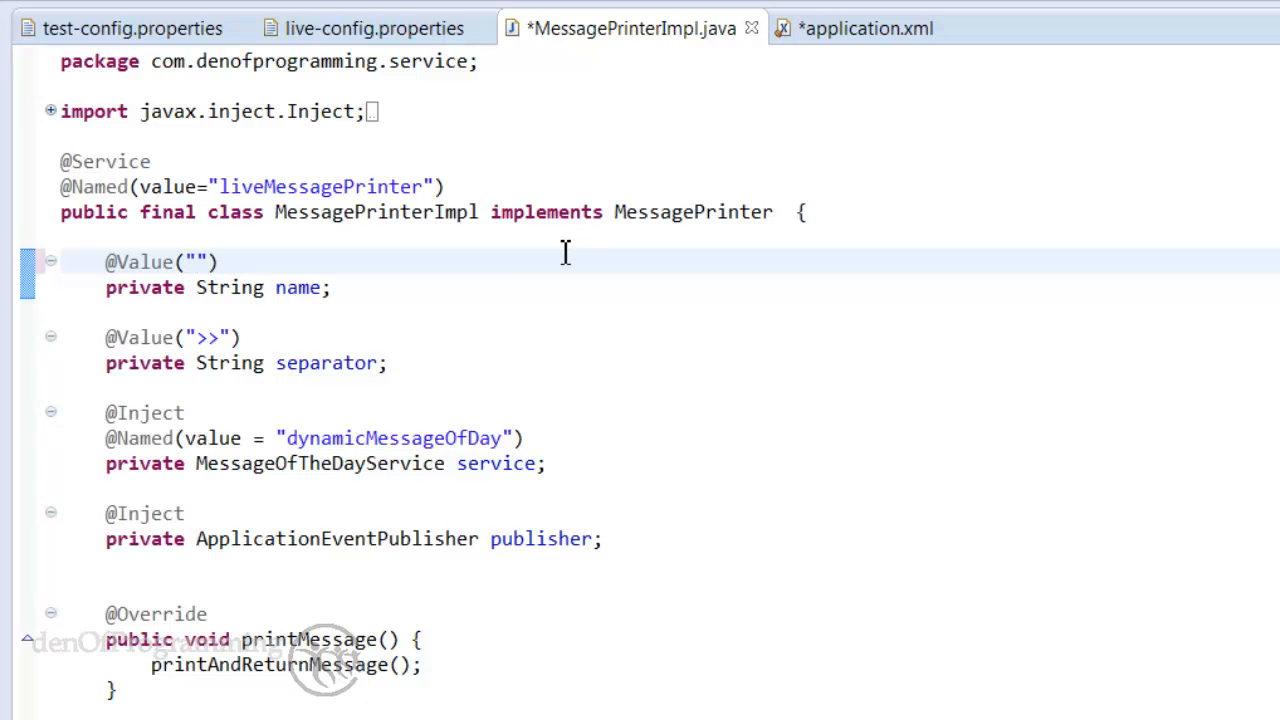
pyautogui.write('$')
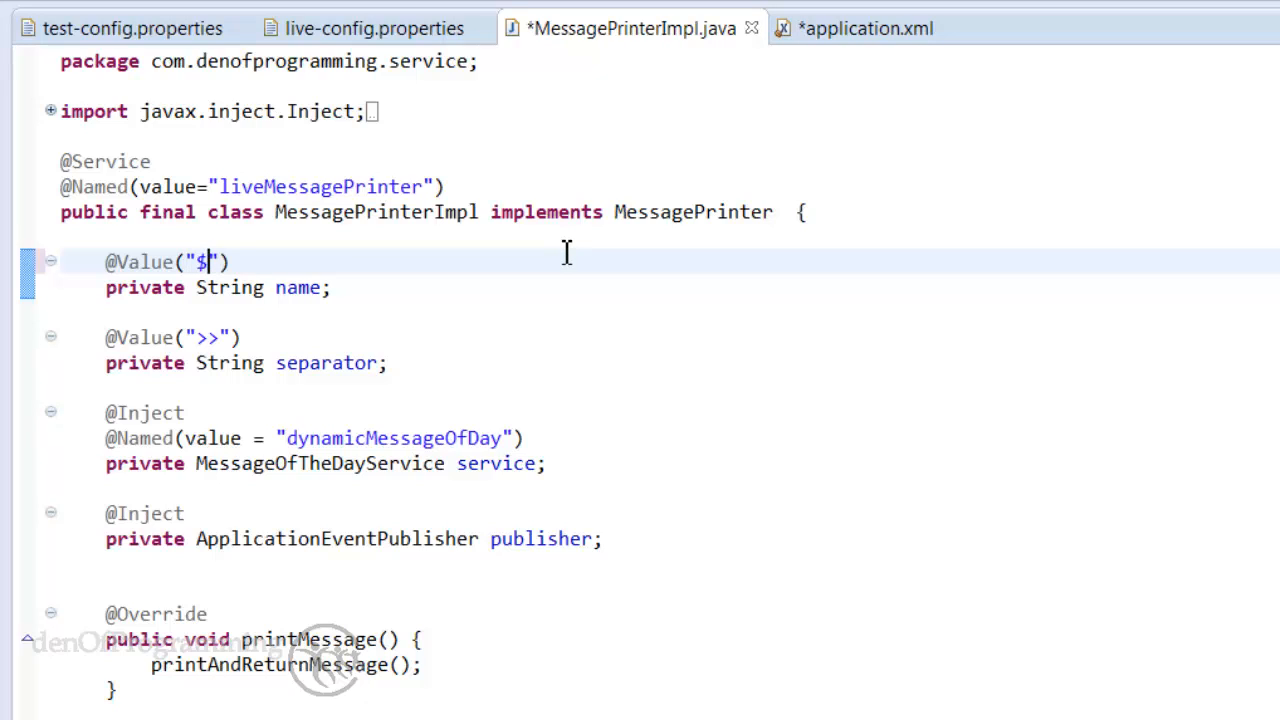
pyautogui.write('{')
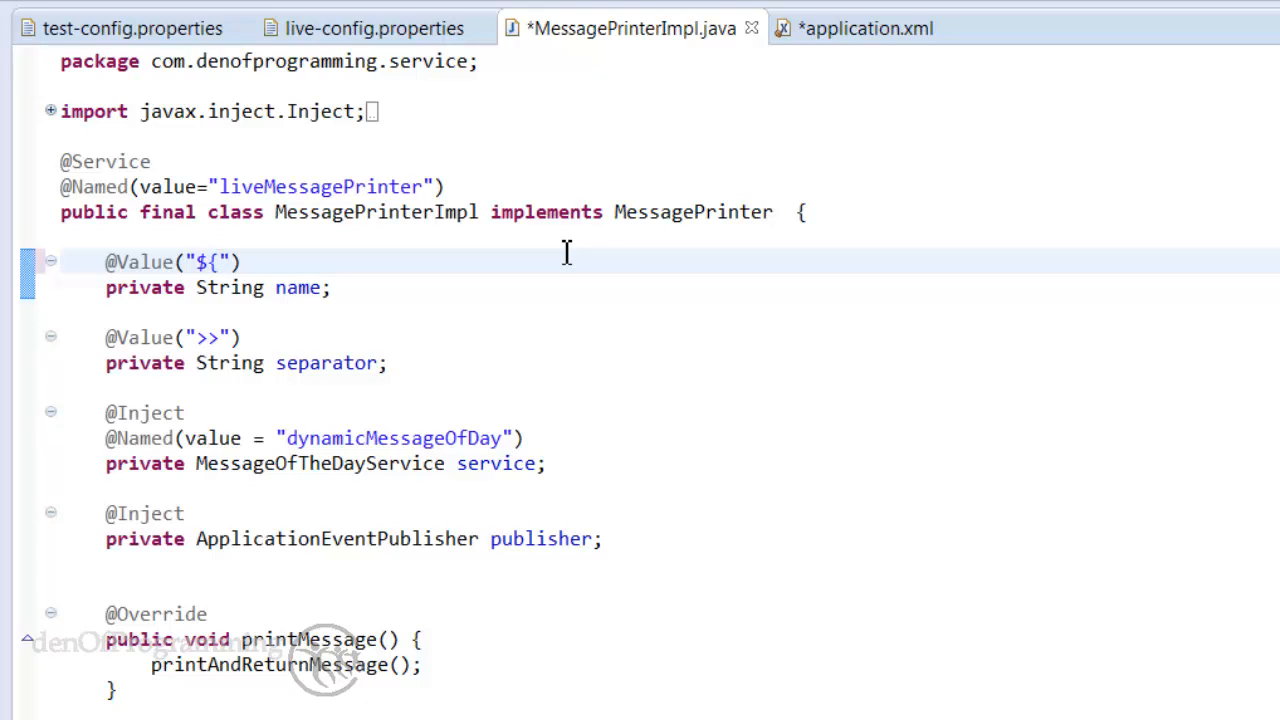
pyautogui.write('}')
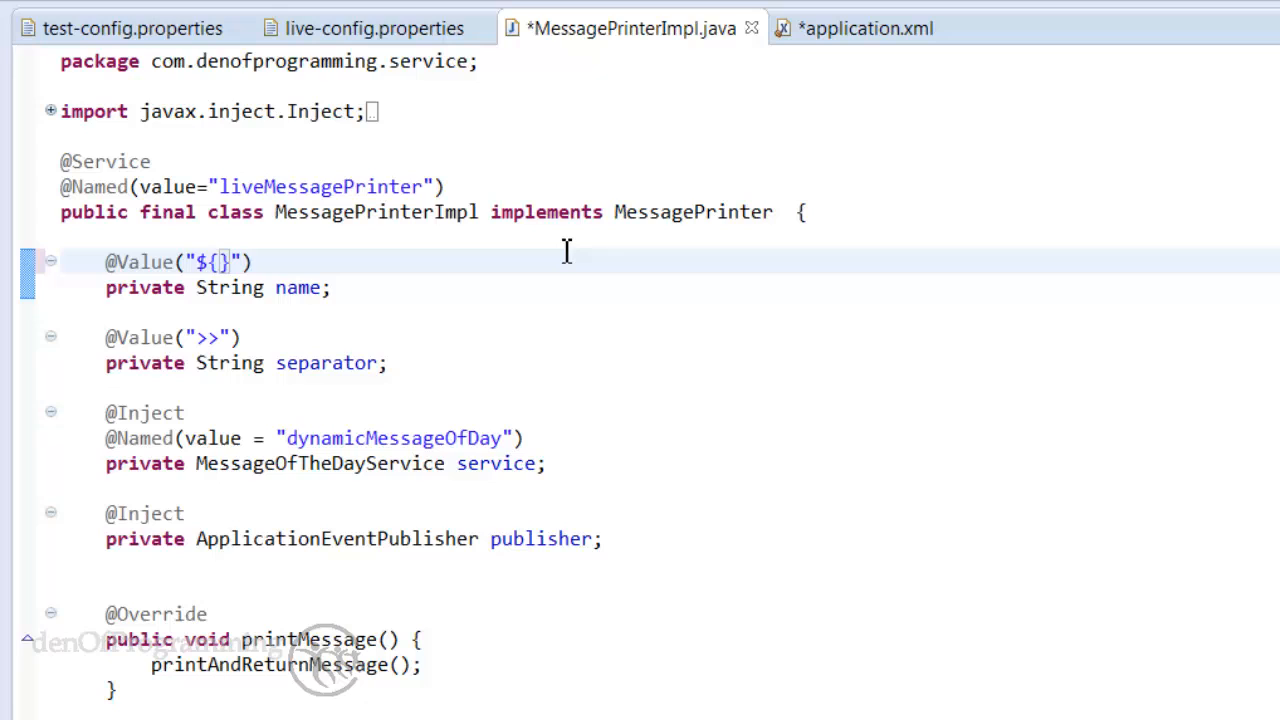
pyautogui.moveTo(372, 28)
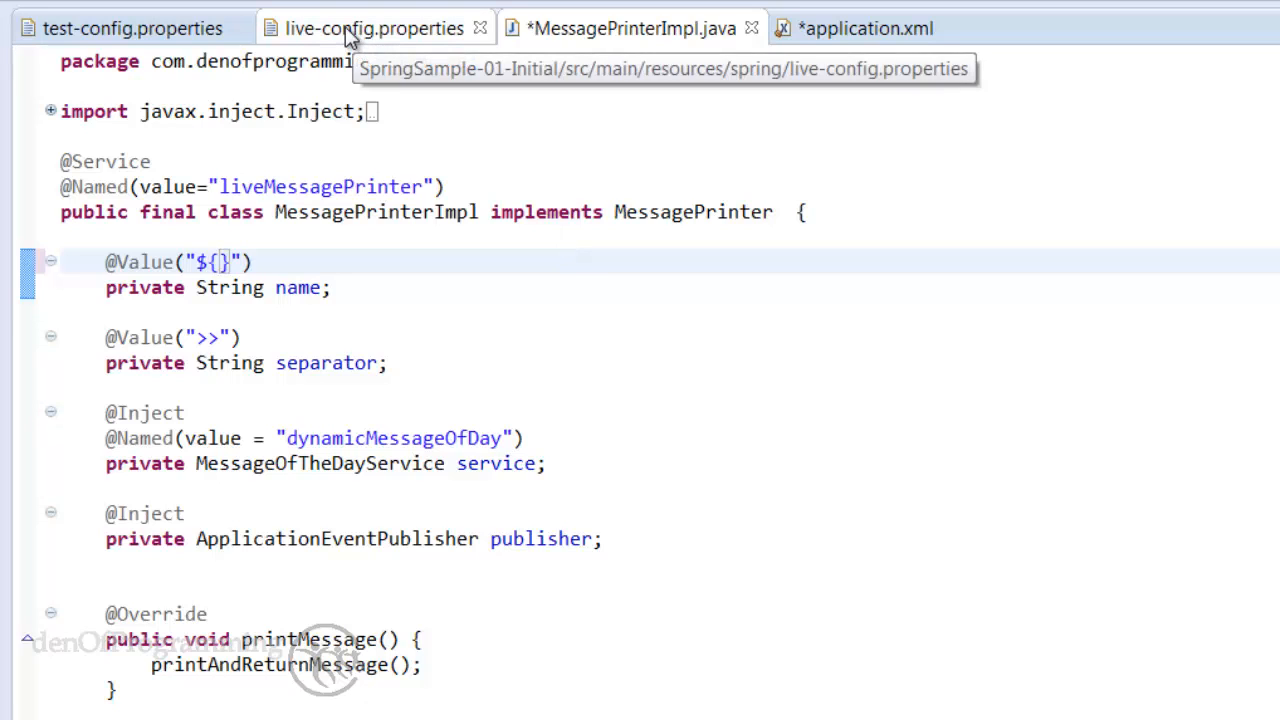
pyautogui.click(372, 28)
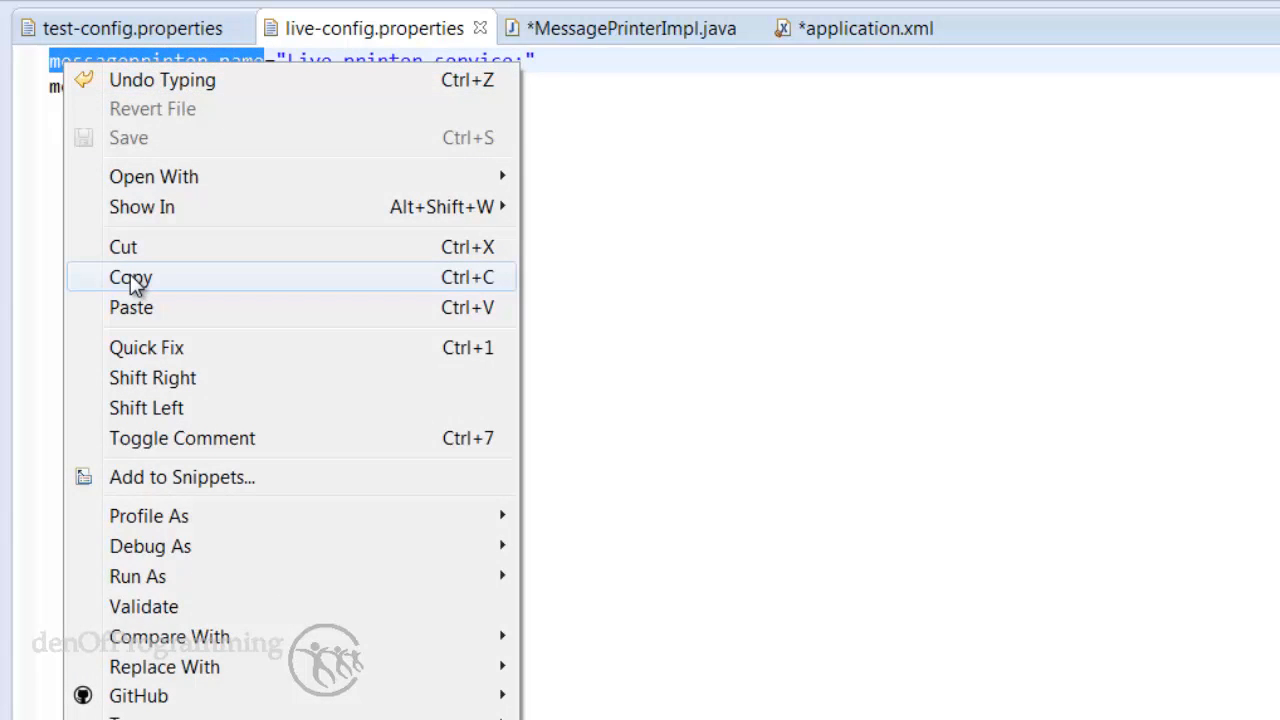
pyautogui.click(630, 28)
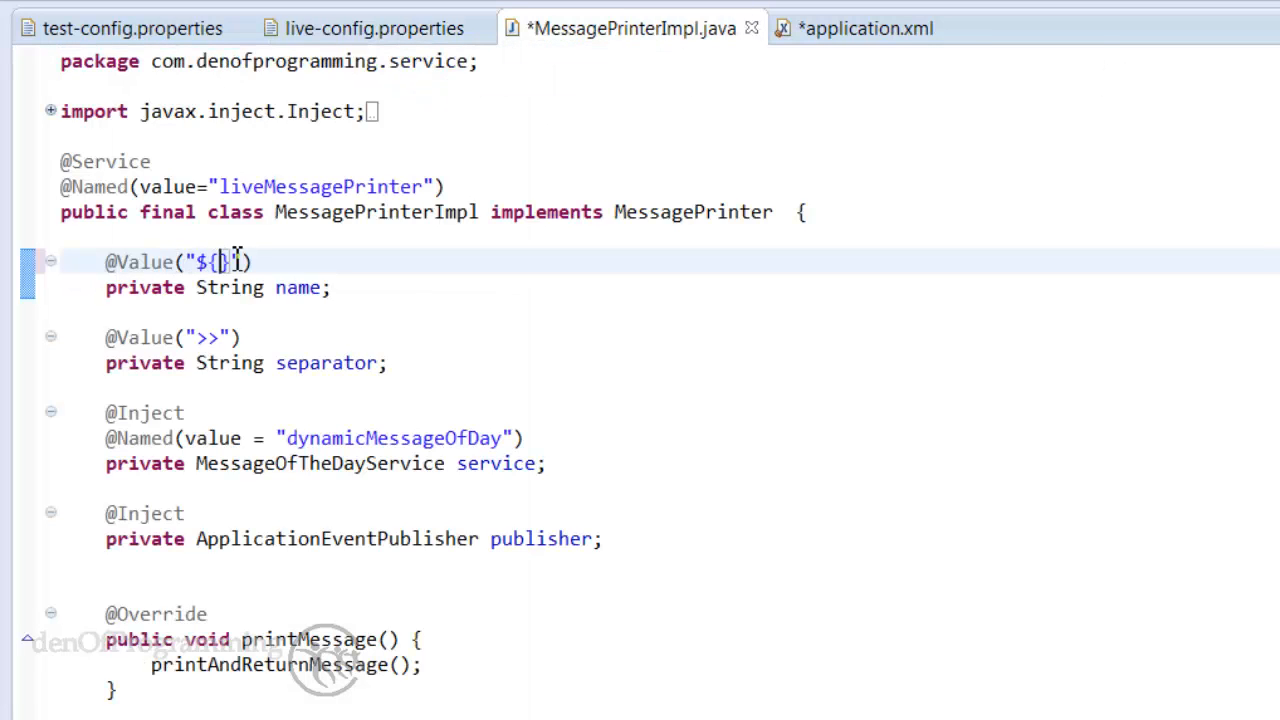
pyautogui.write('messageprinter.name')
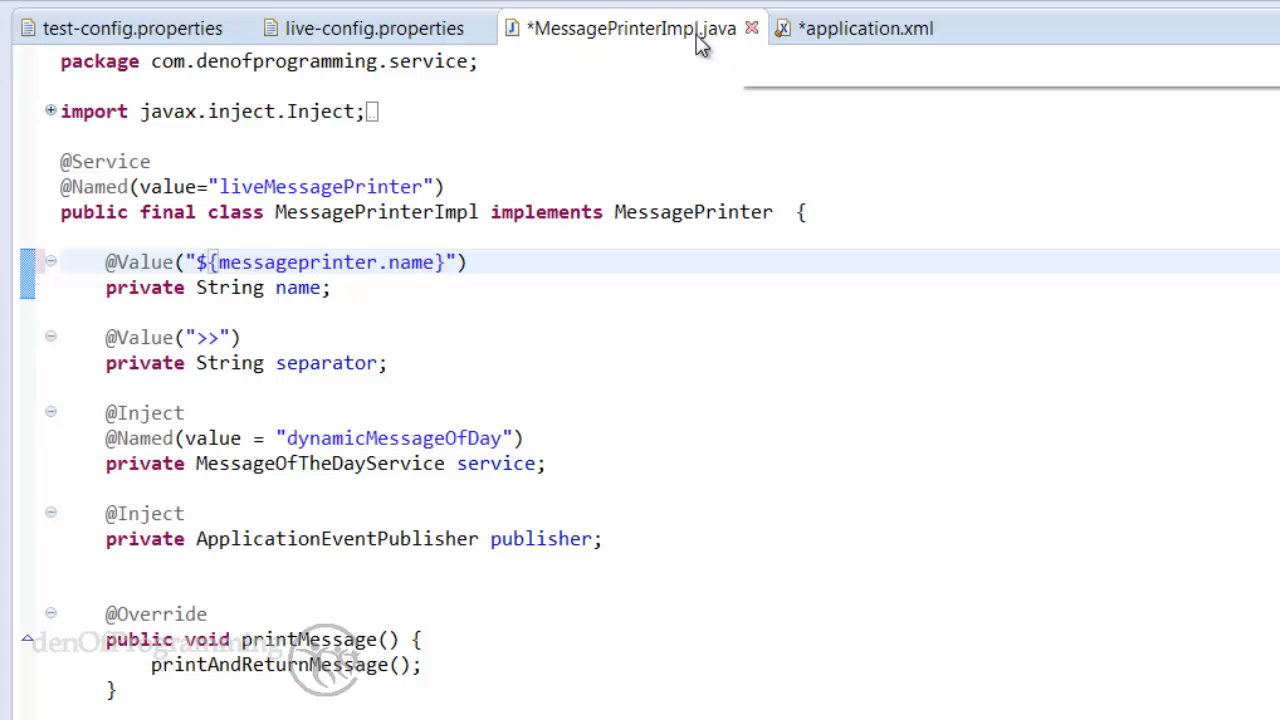
pyautogui.click(372, 28)
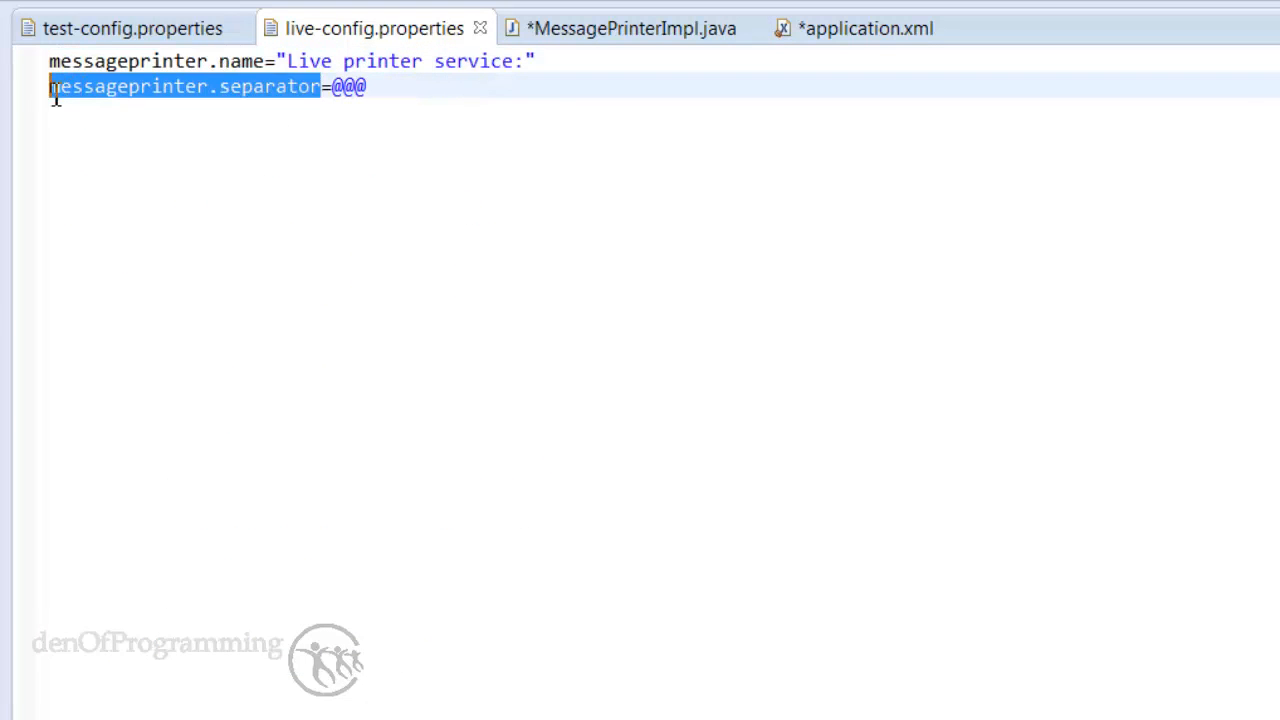
pyautogui.rightClick(180, 86)
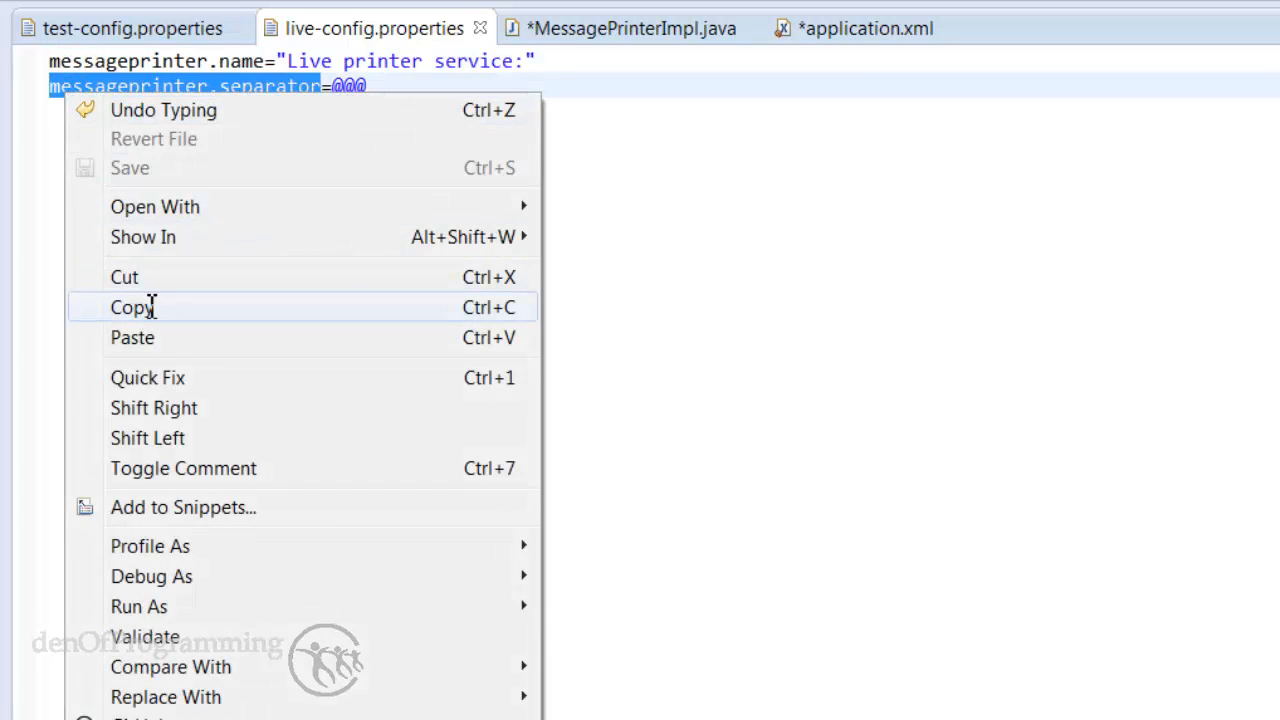
pyautogui.click(628, 28)
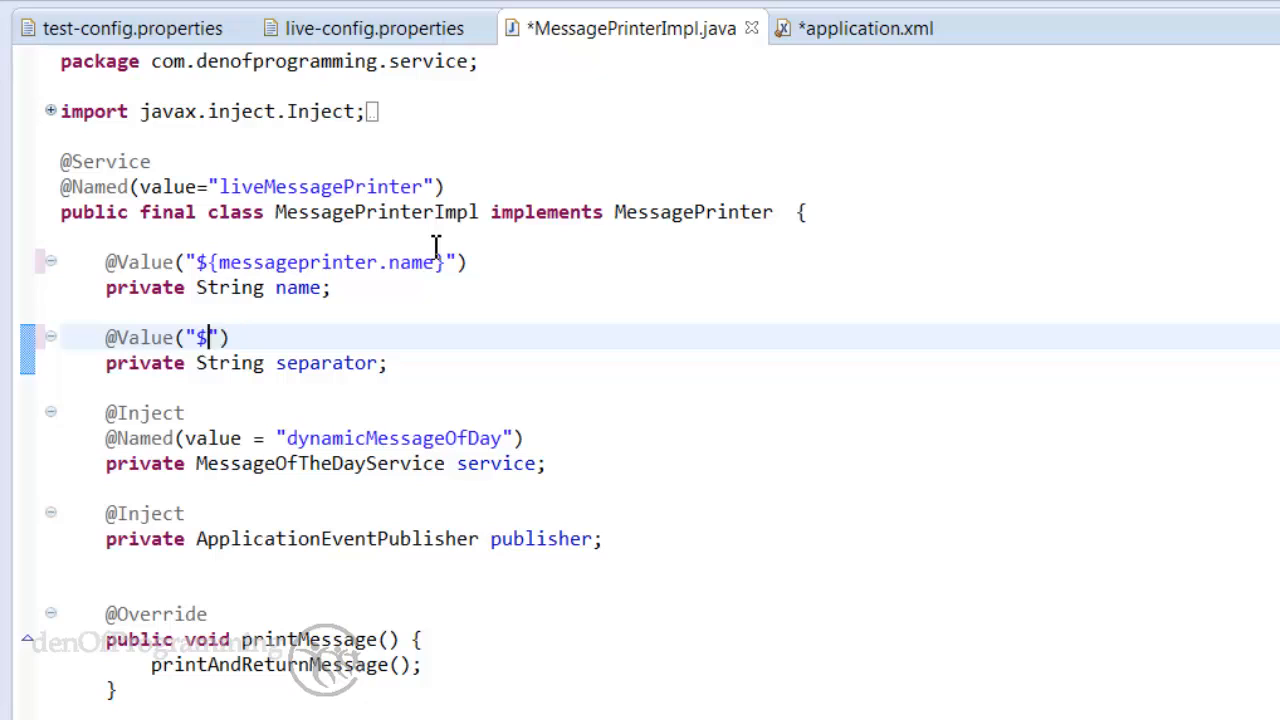
pyautogui.write('{')
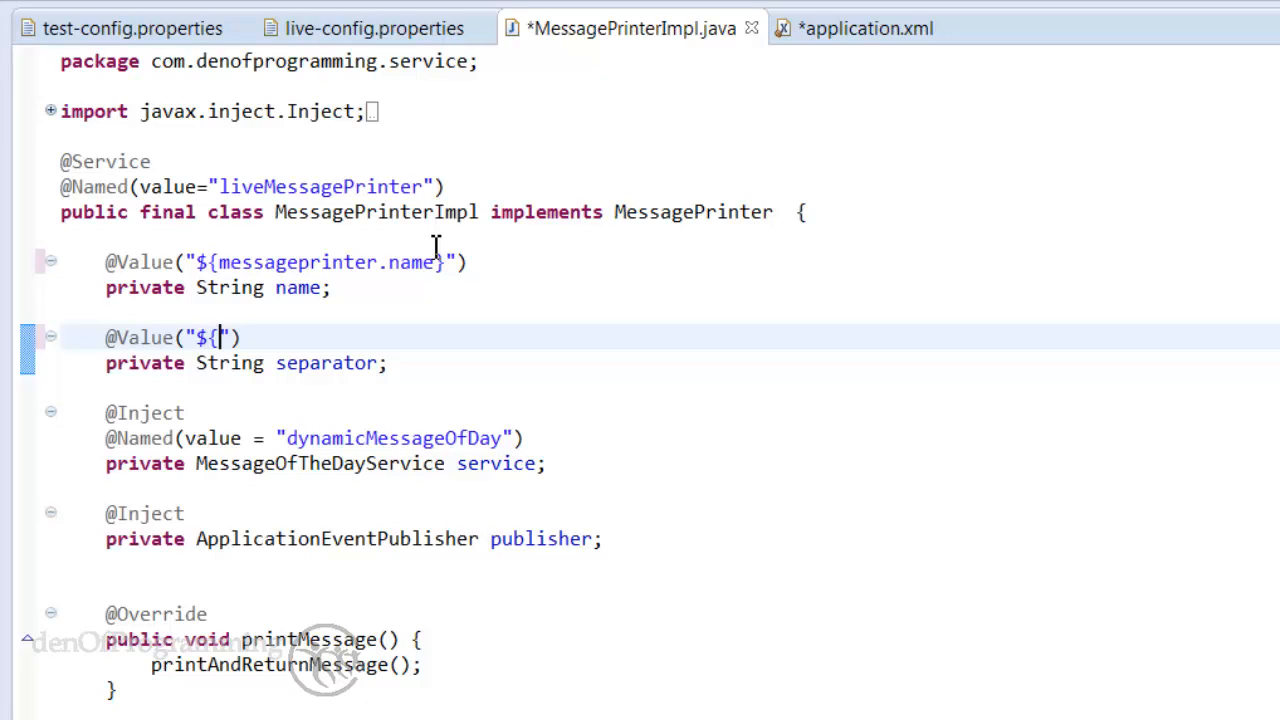
pyautogui.write('}')
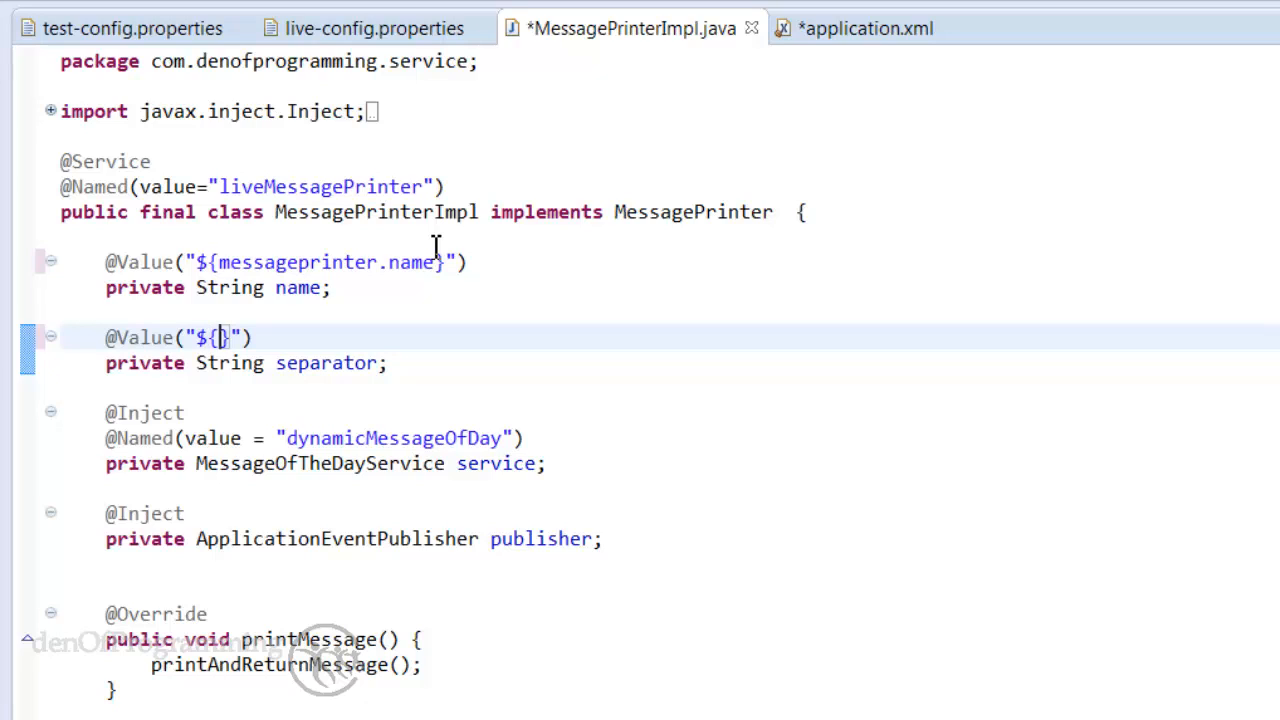
pyautogui.write('messageprinter.separator')
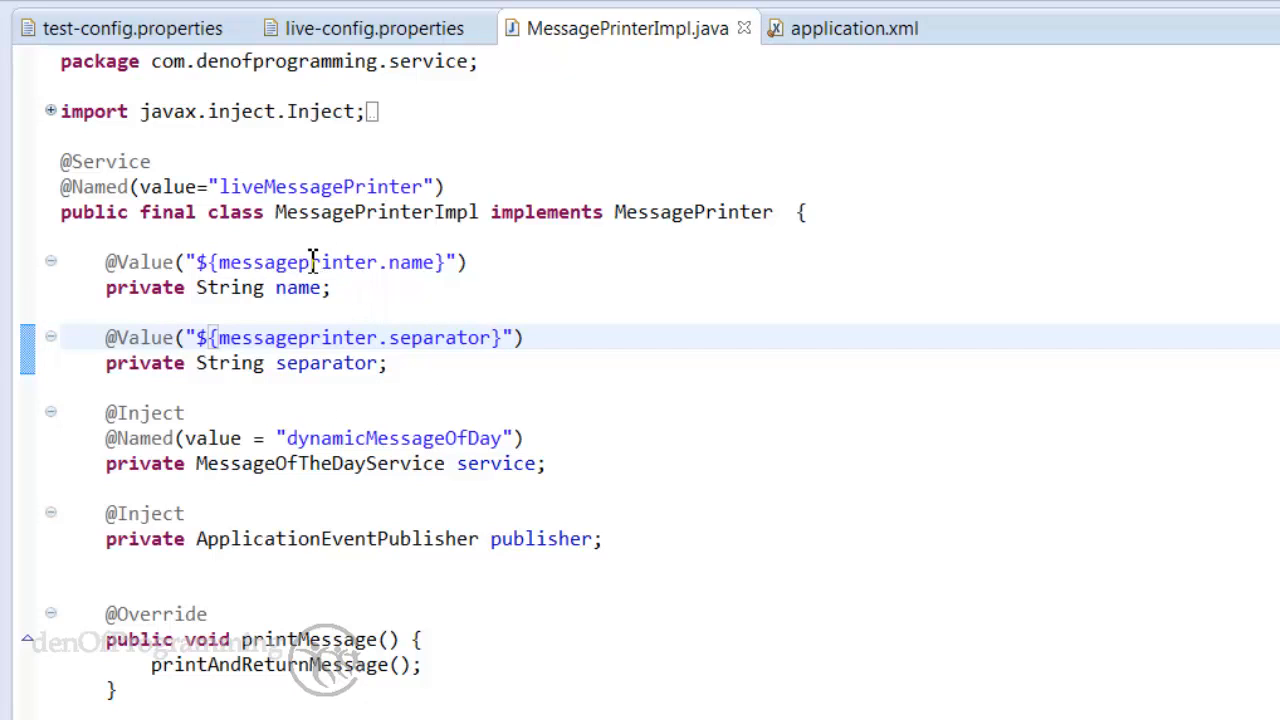
pyautogui.moveTo(852, 28)
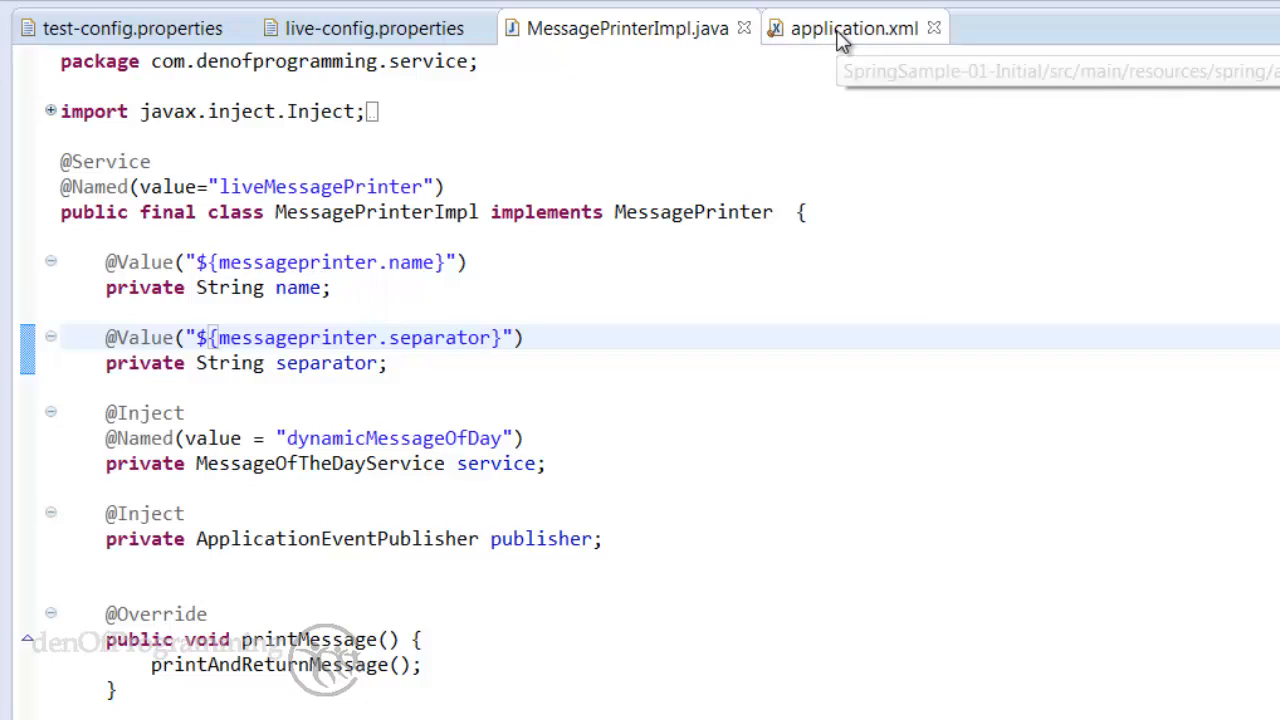
pyautogui.click(854, 28)
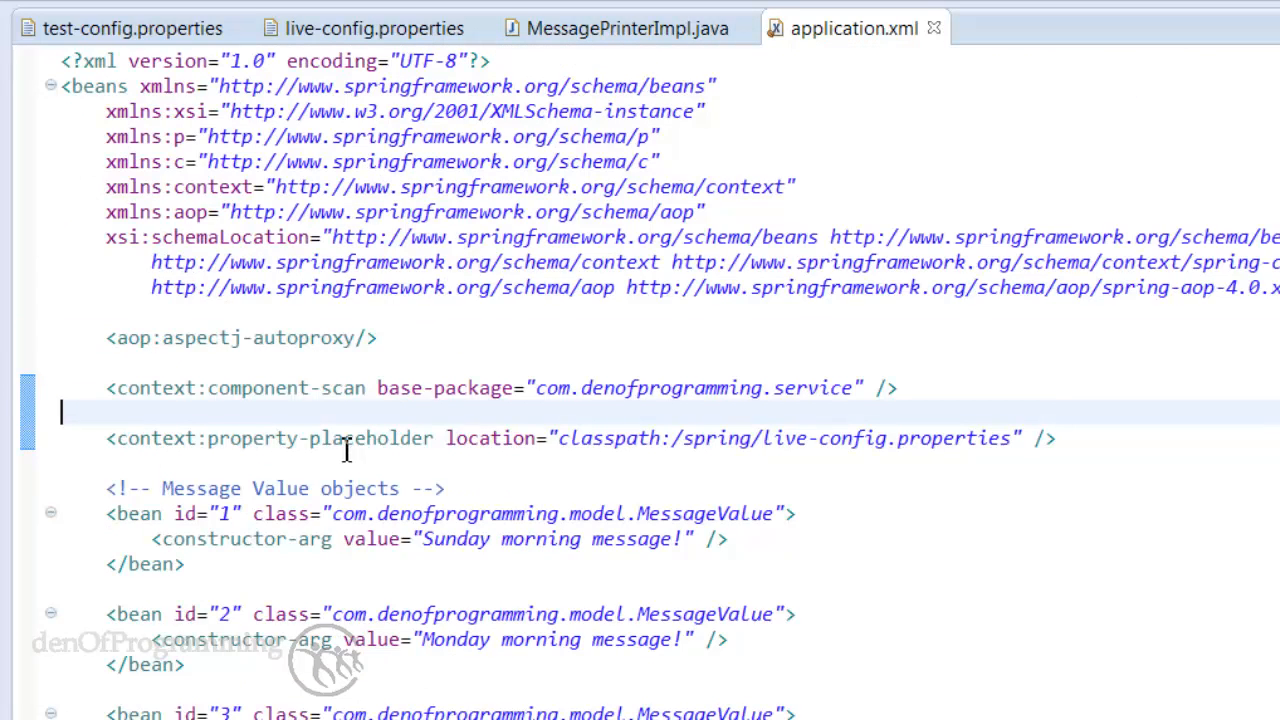
pyautogui.moveTo(784, 486)
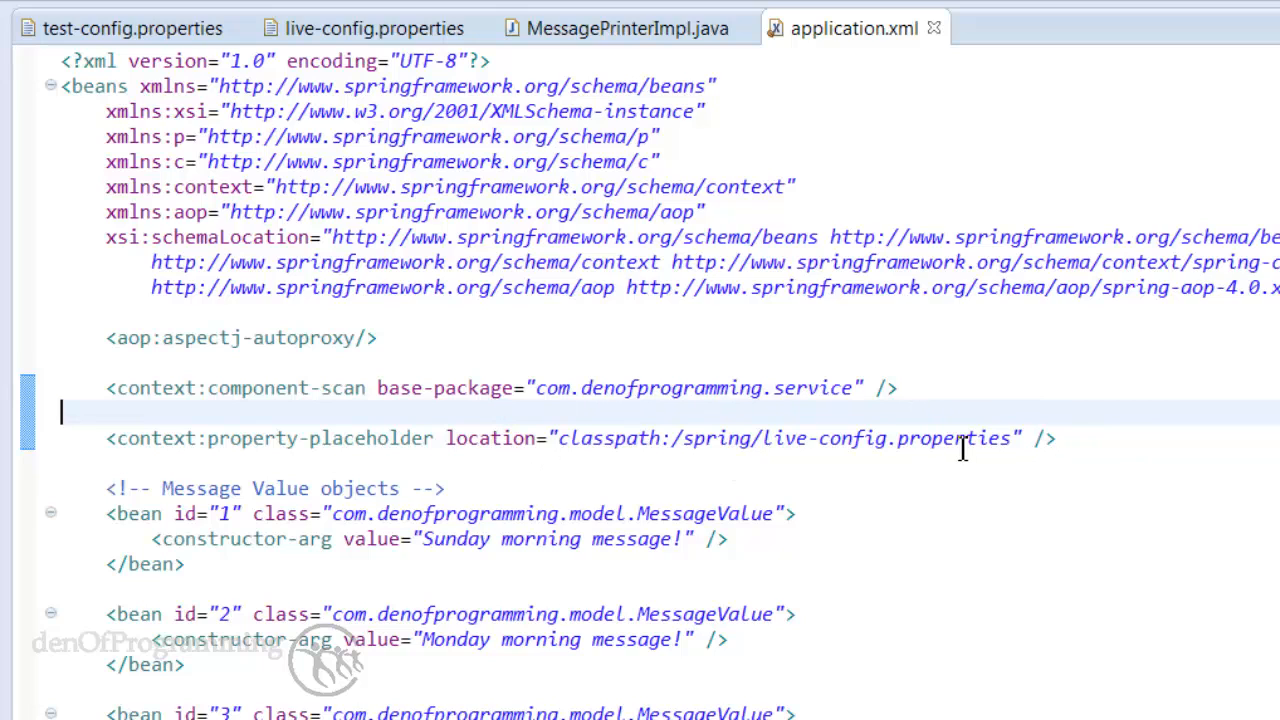
pyautogui.click(620, 28)
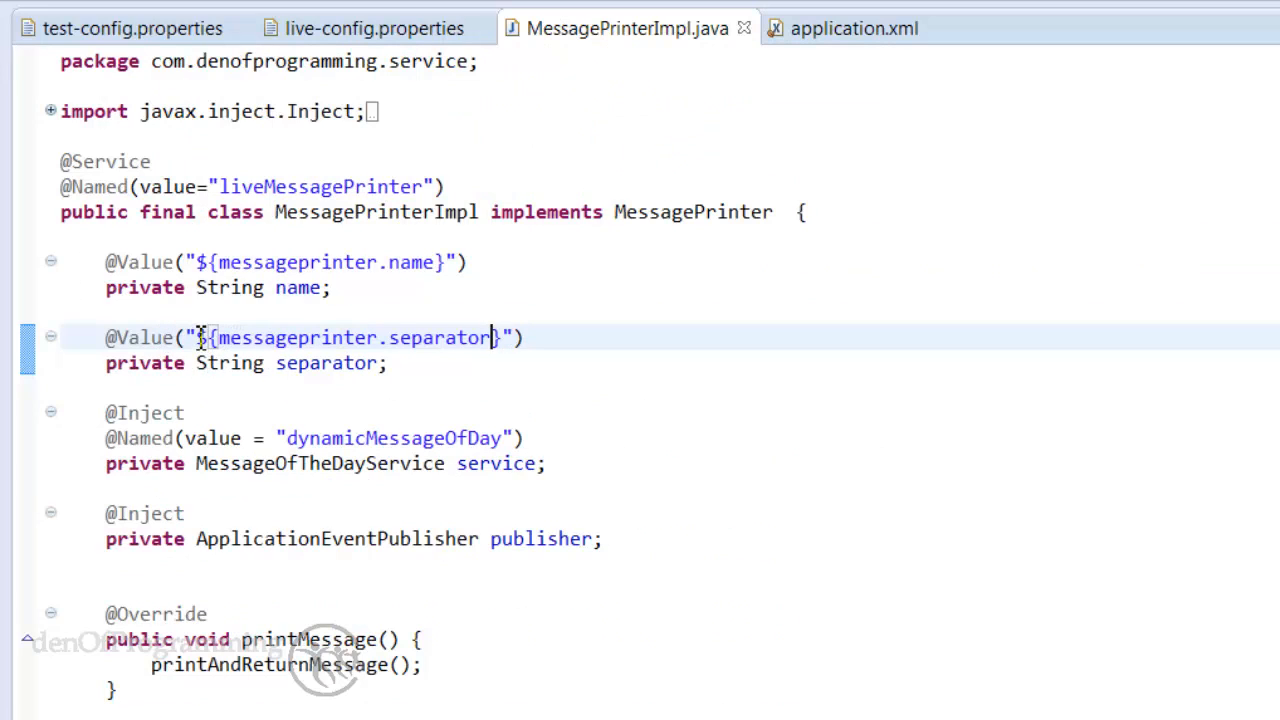
pyautogui.doubleClick(350, 336)
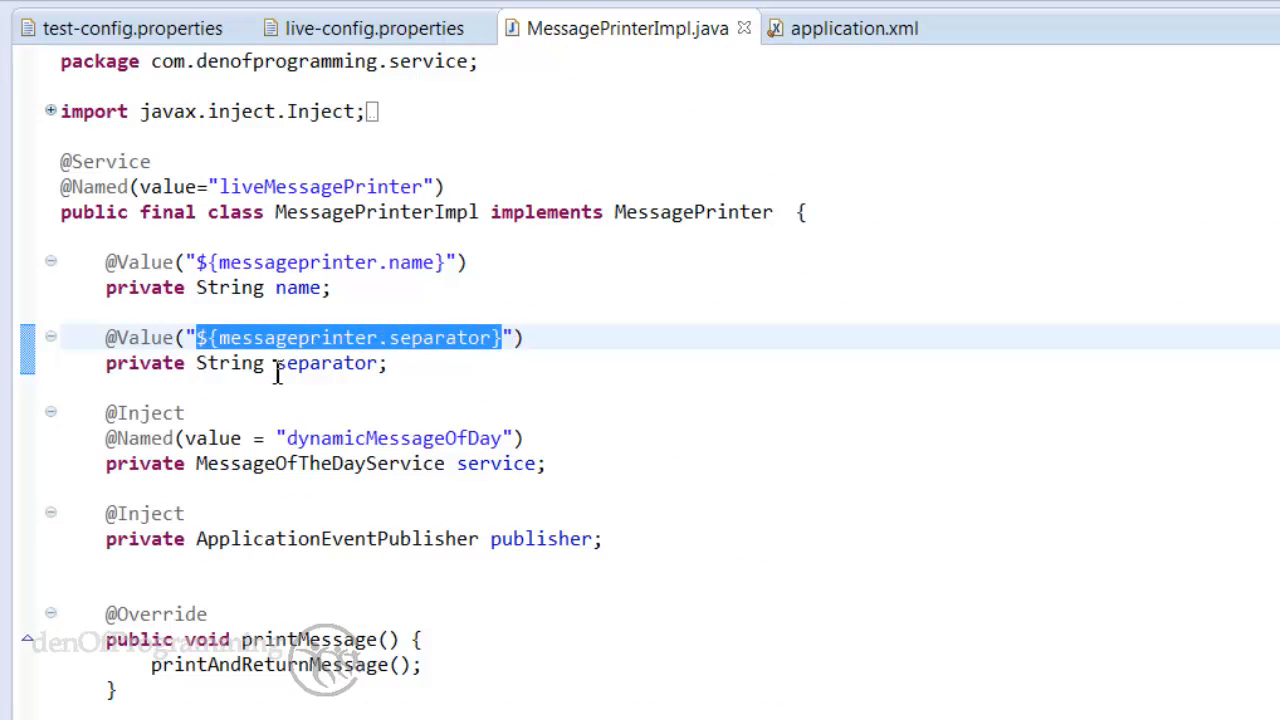
pyautogui.click(278, 376)
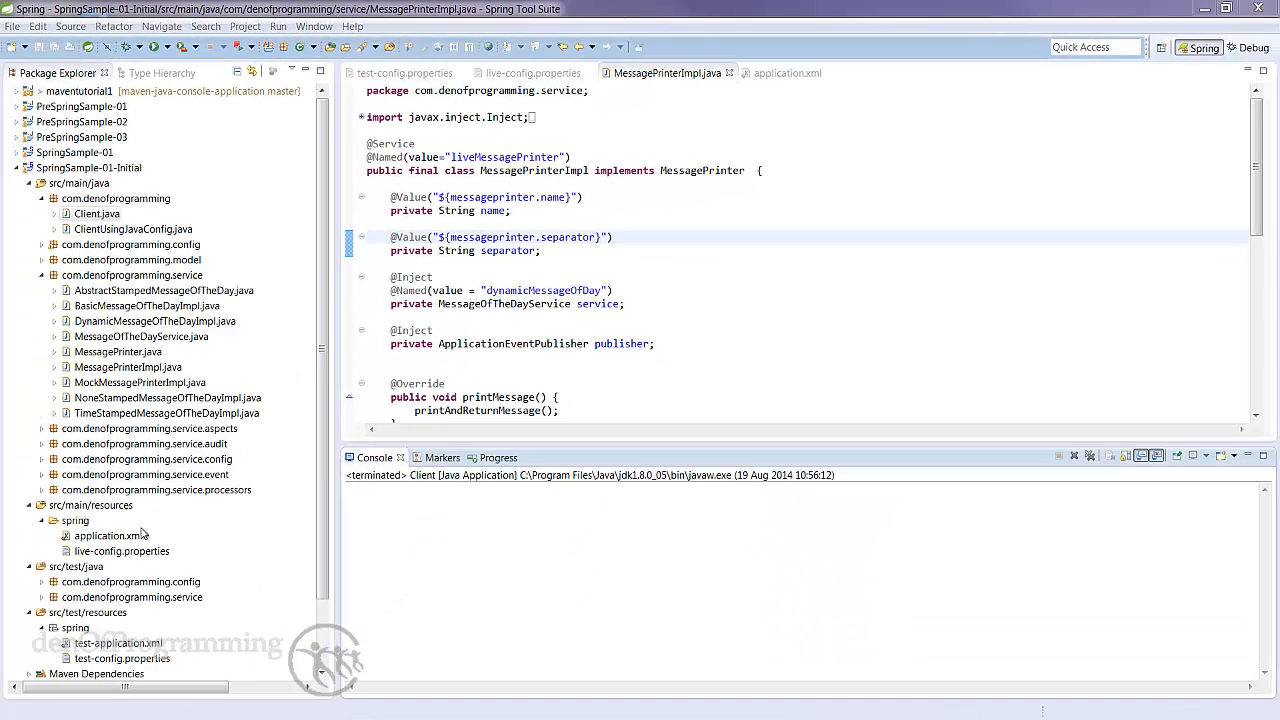
# Step: Run Client as a Java application to print live-config values, then view test-config.properties
pyautogui.click(96, 214)
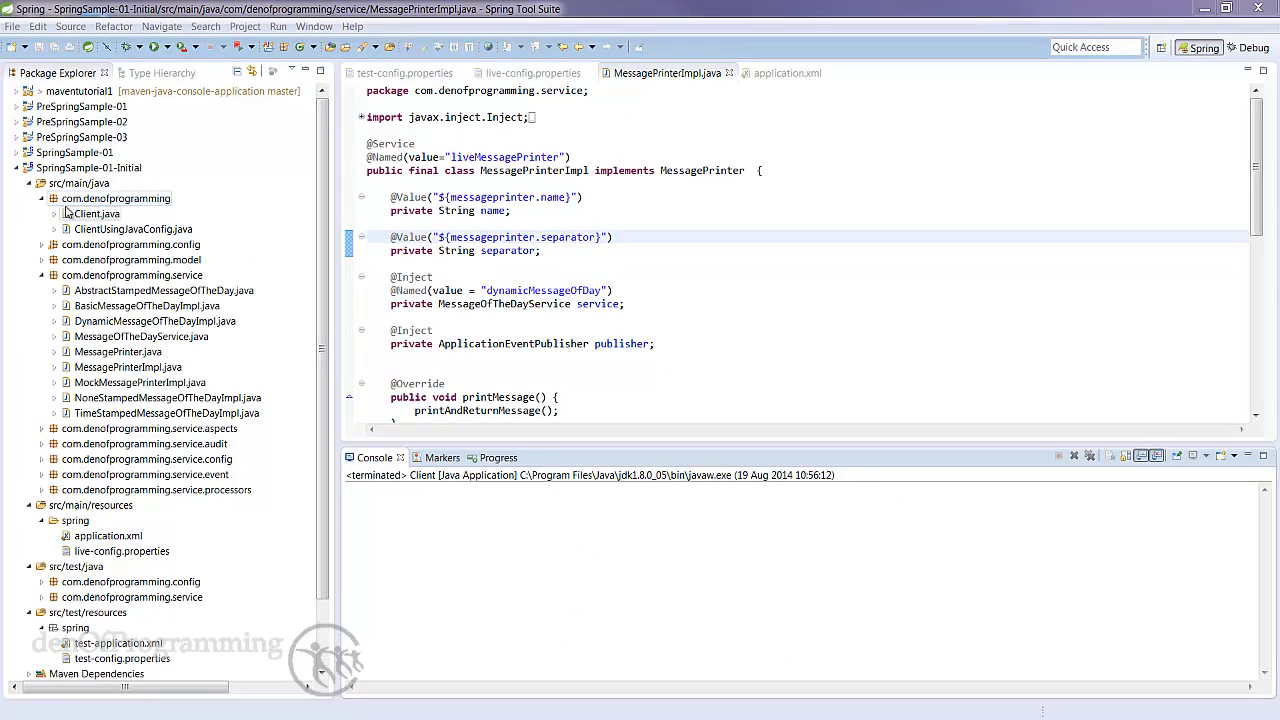
pyautogui.rightClick(94, 214)
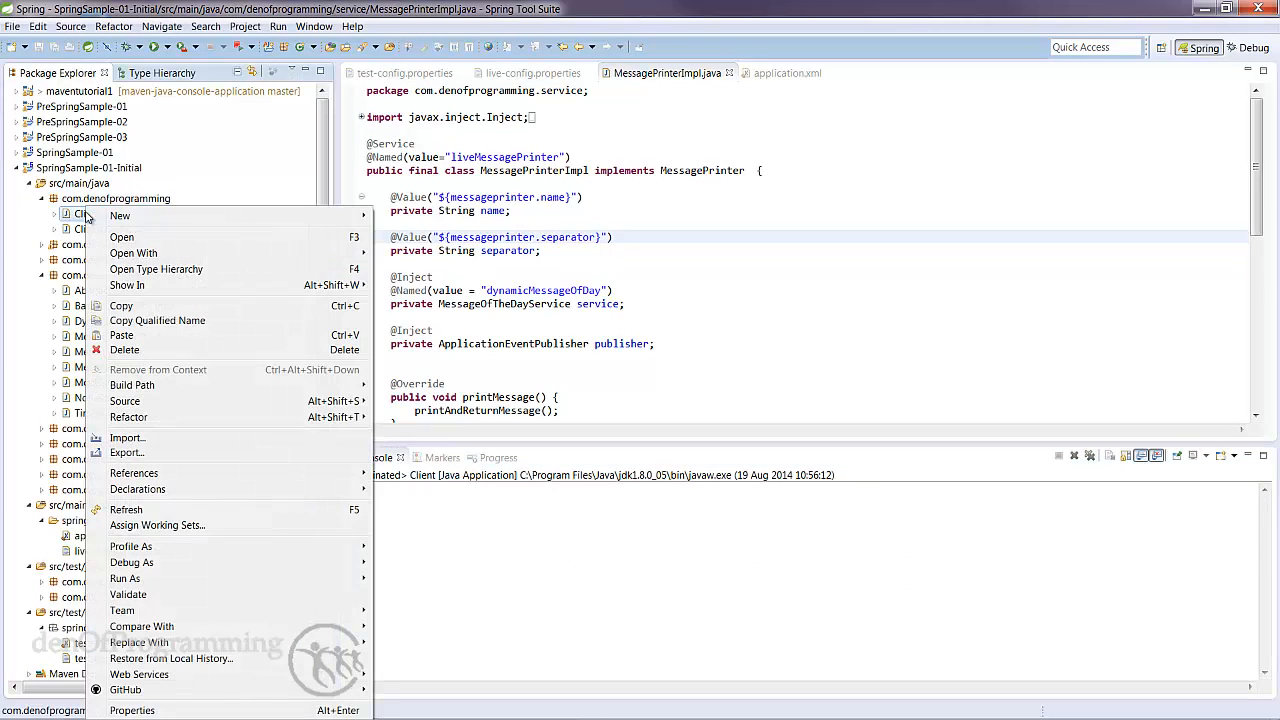
pyautogui.click(124, 578)
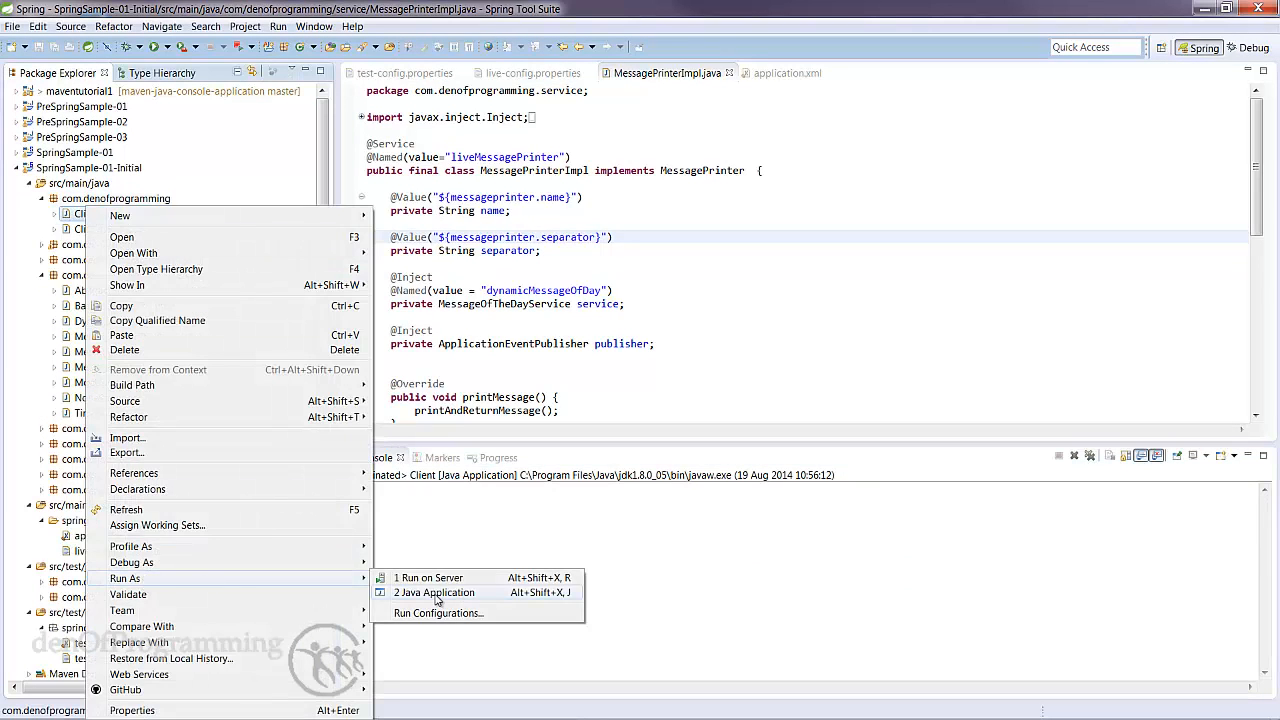
pyautogui.click(434, 592)
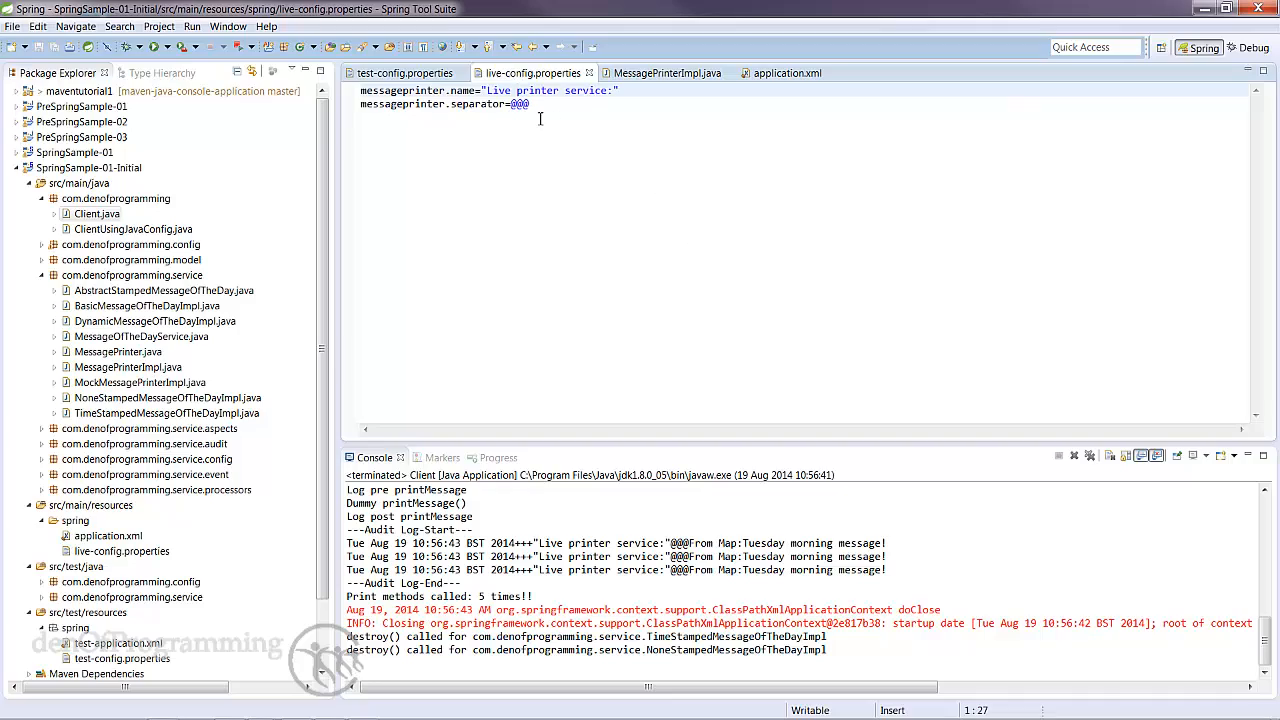
pyautogui.click(404, 72)
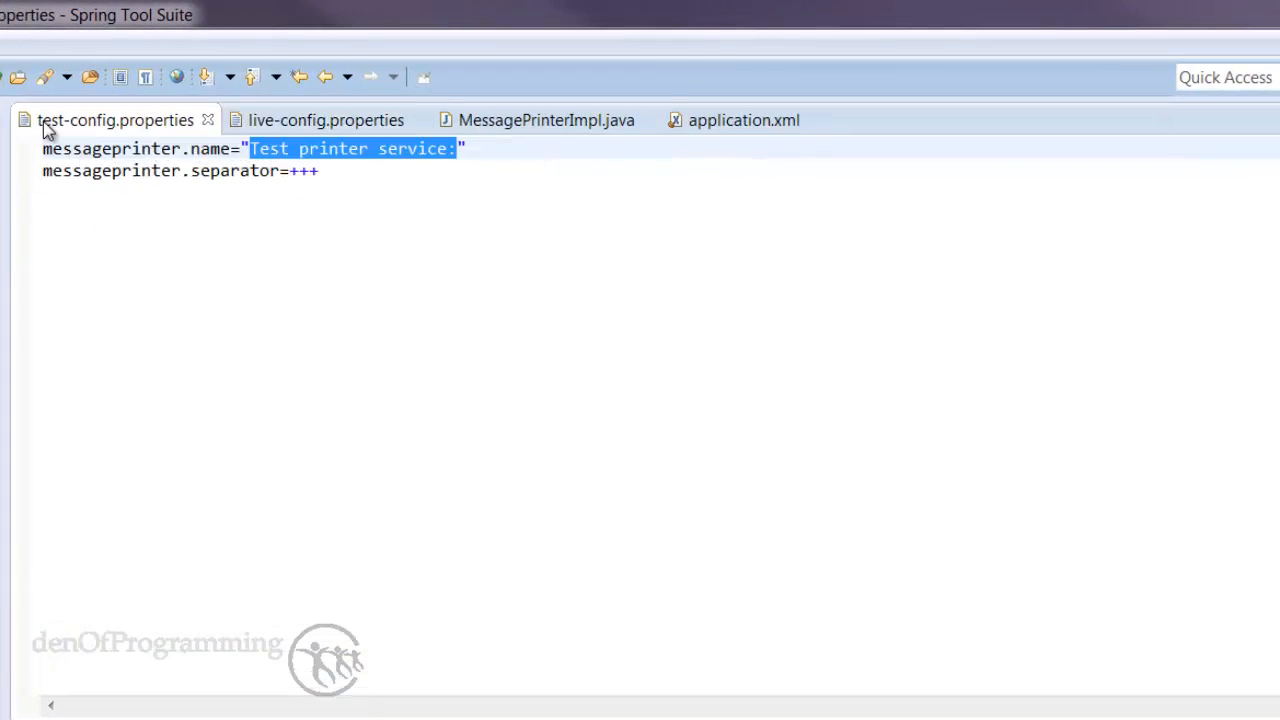